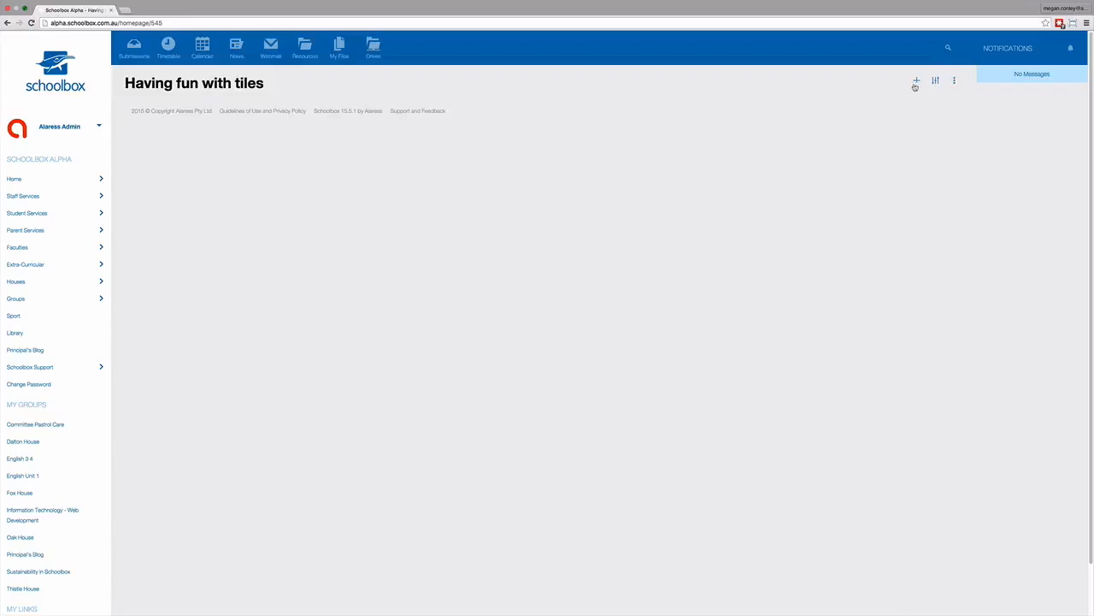
# Step: Drag a Tiles component from the Add component list onto the page, then close the list
pyautogui.click(915, 82)
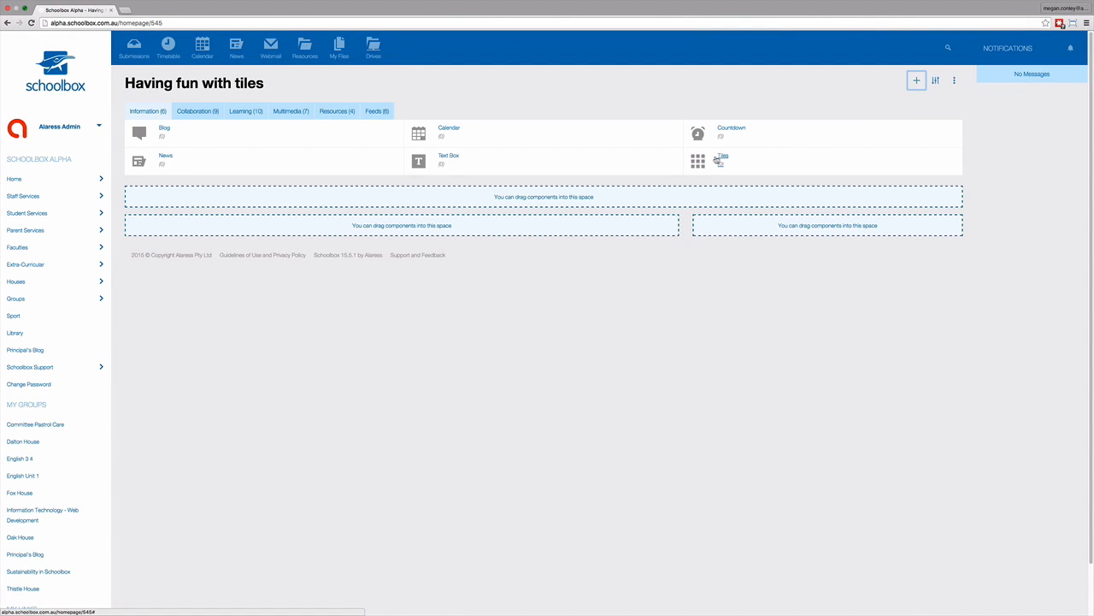
pyautogui.moveTo(722, 160); pyautogui.dragTo(654, 197)
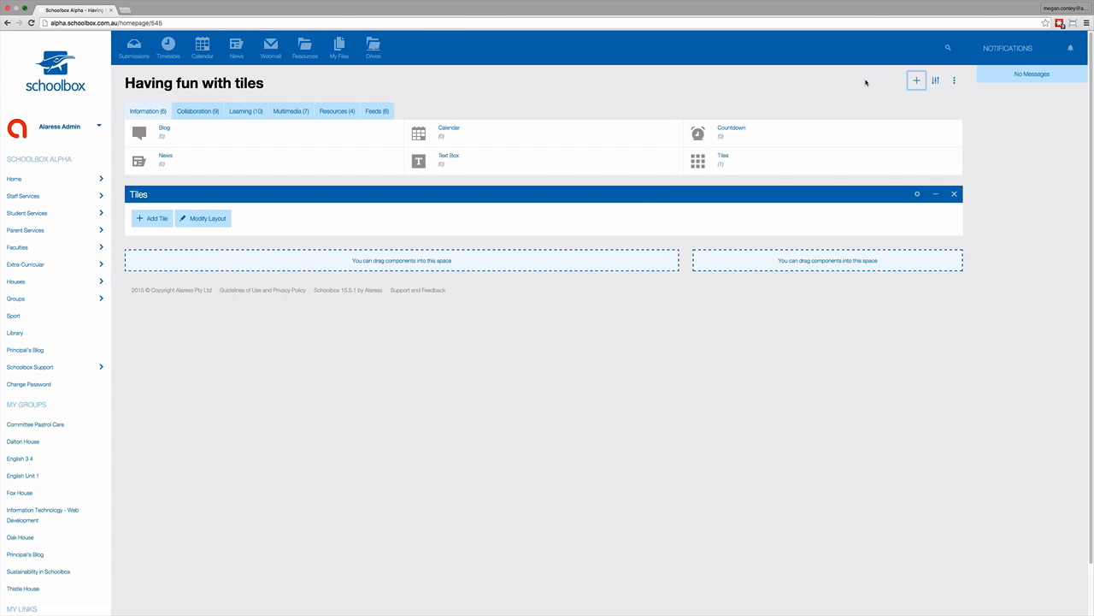
pyautogui.click(935, 193)
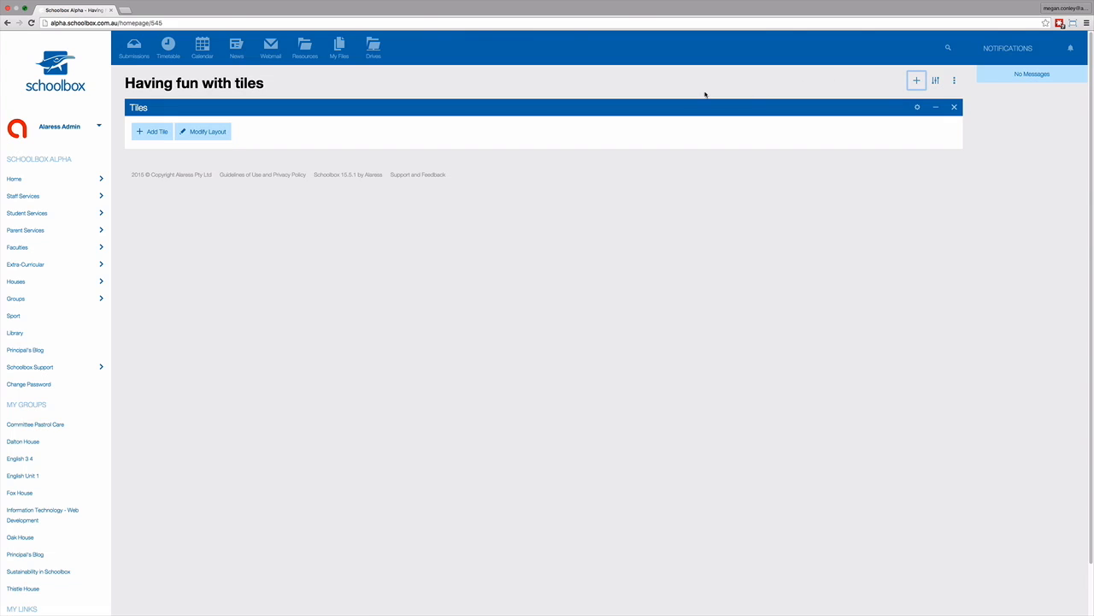
pyautogui.moveTo(152, 130)
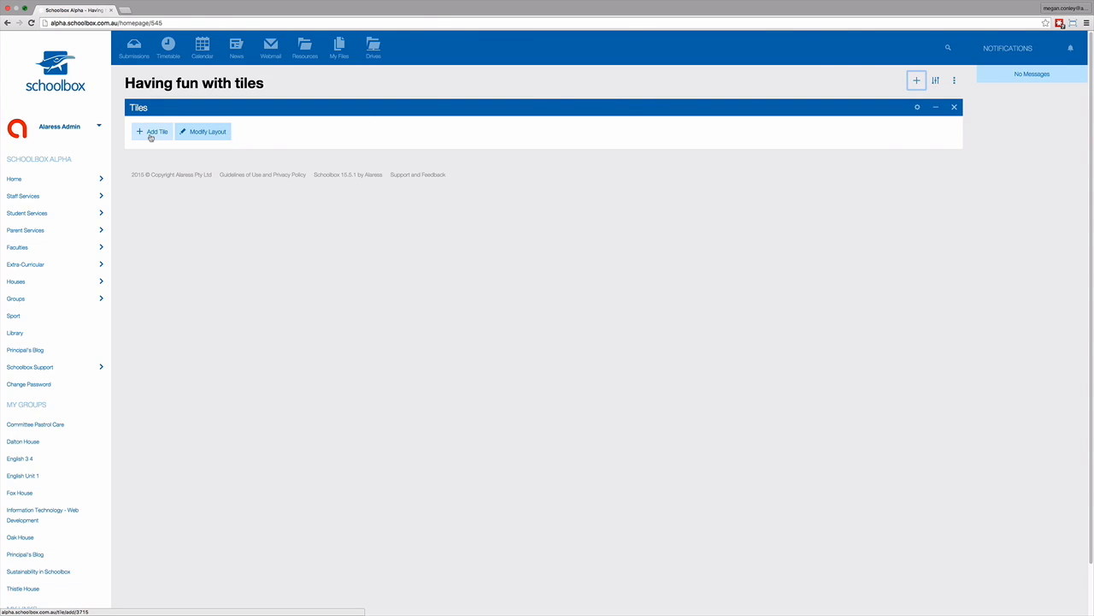
# Step: Create a new tile titled 'Croatia' with a semi-transparent light title background
pyautogui.click(153, 132)
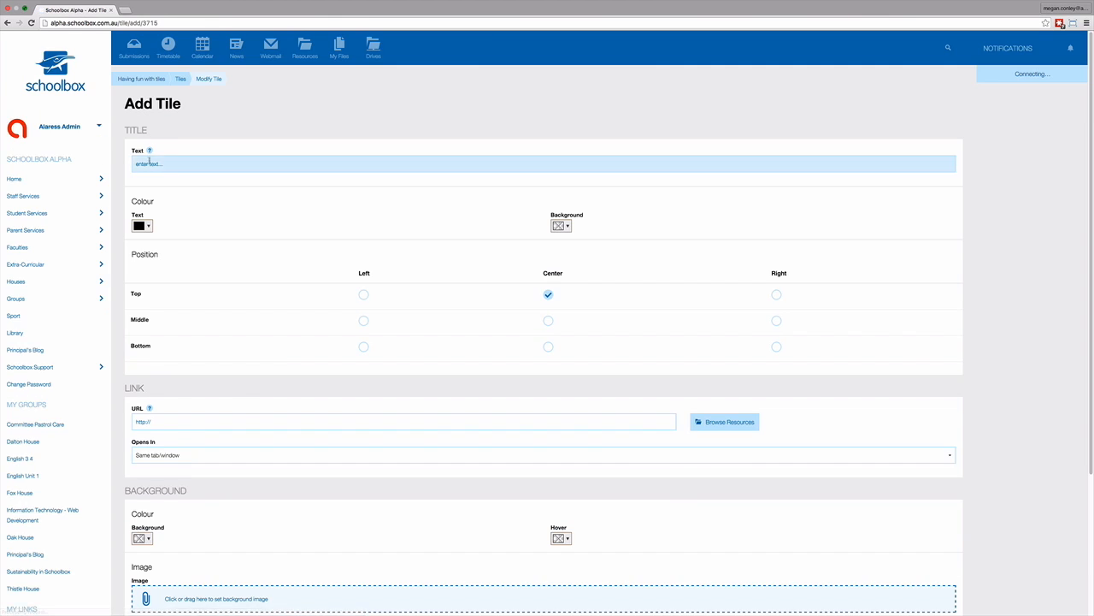
pyautogui.write('Croatia')
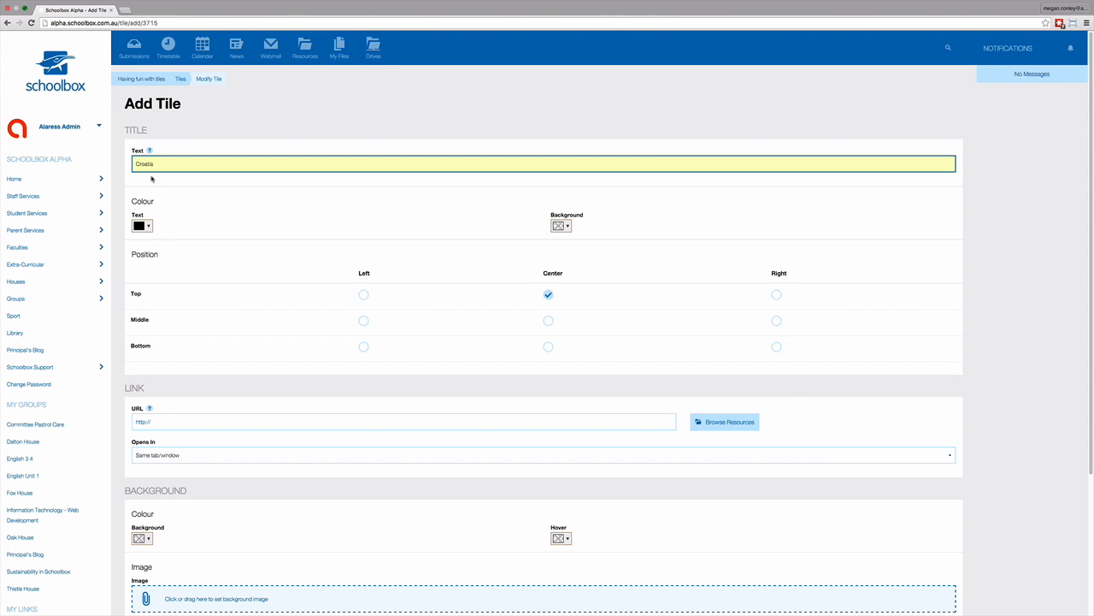
pyautogui.click(141, 225)
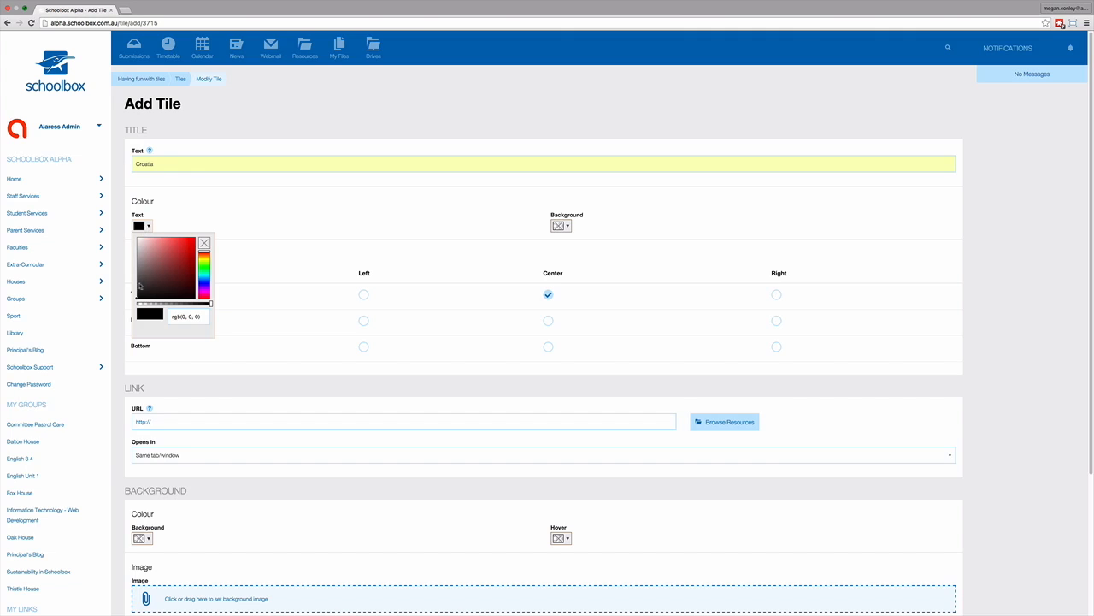
pyautogui.moveTo(218, 252)
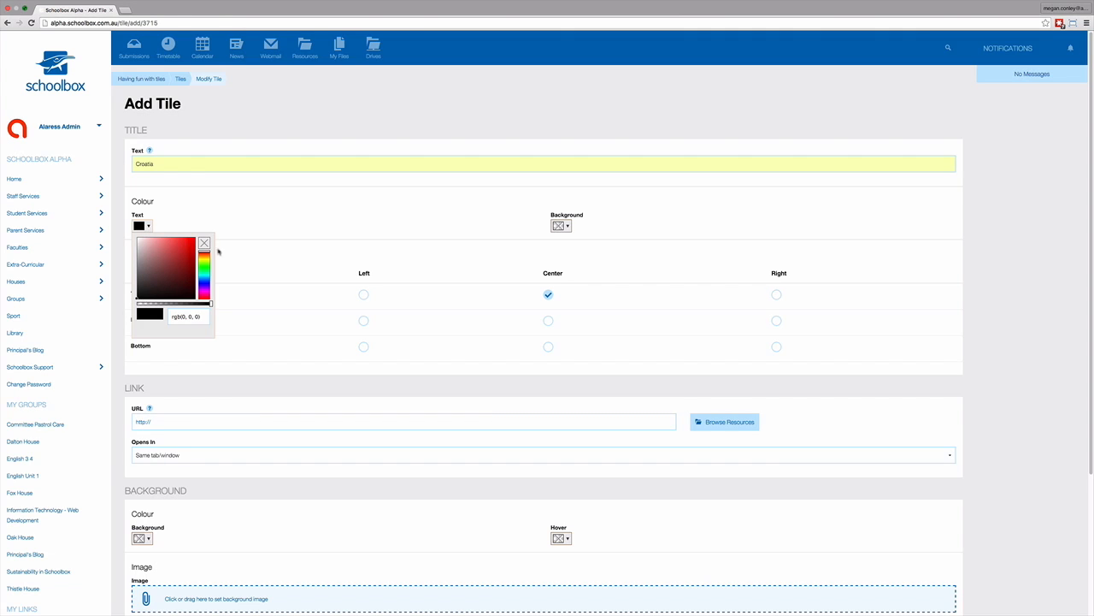
pyautogui.click(204, 242)
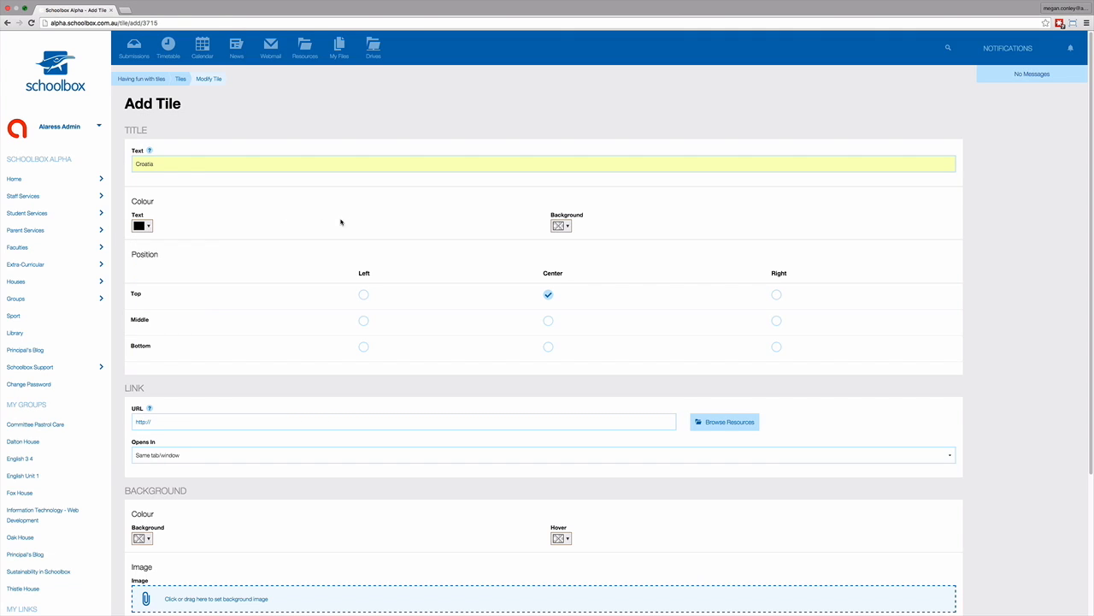
pyautogui.click(560, 225)
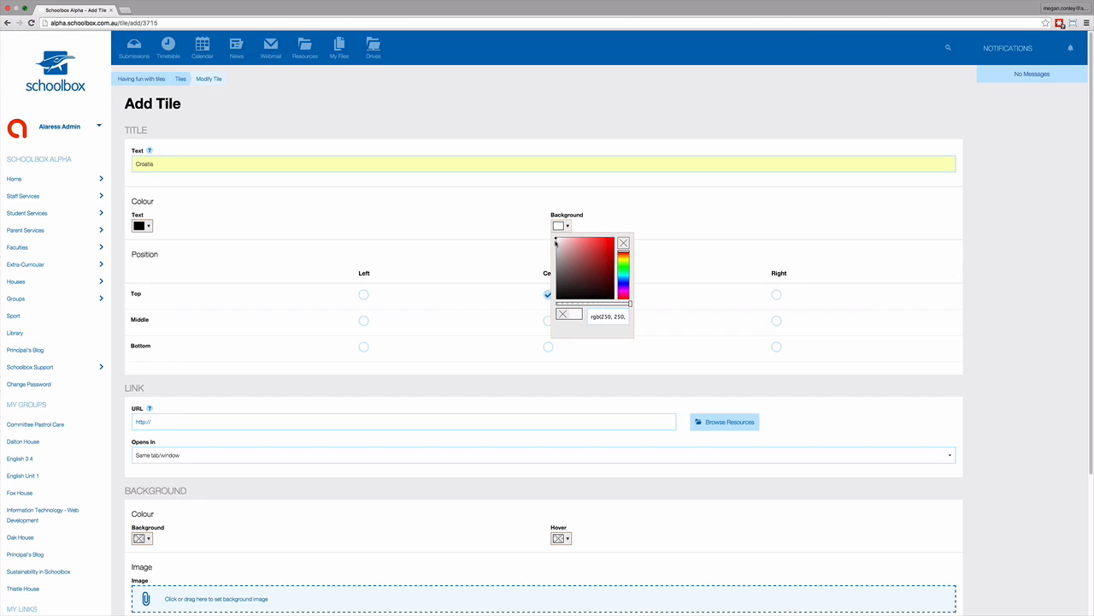
pyautogui.moveTo(630, 307)
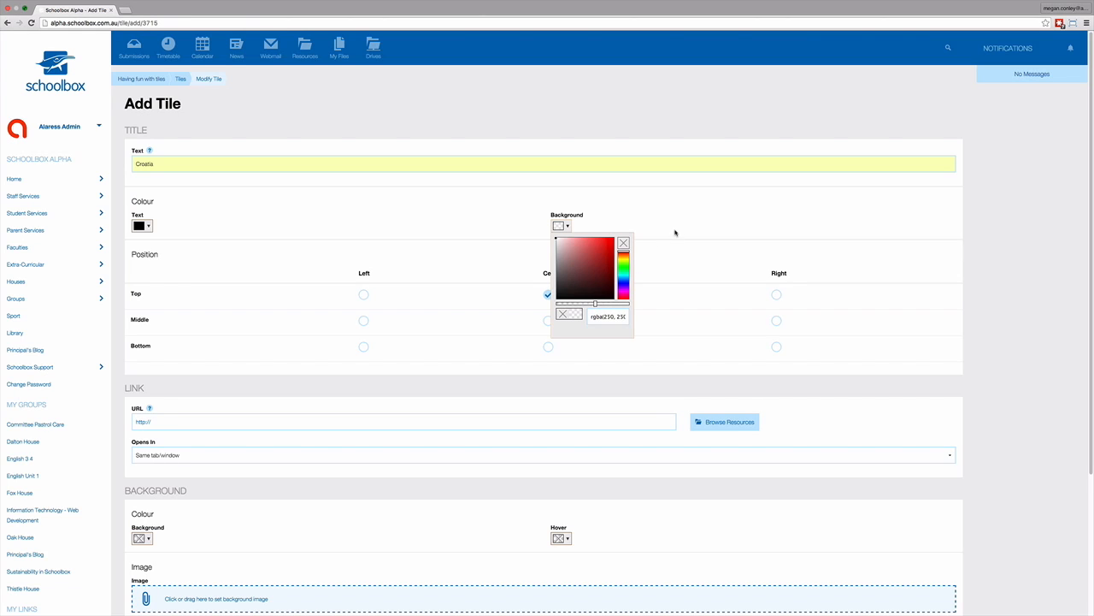
pyautogui.click(623, 243)
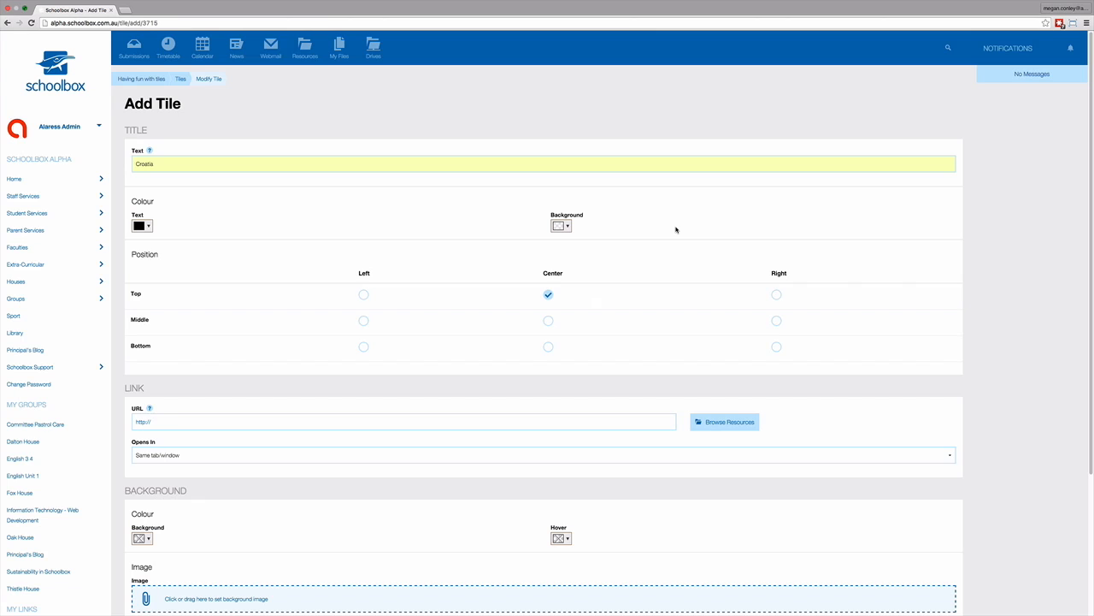
pyautogui.moveTo(578, 283)
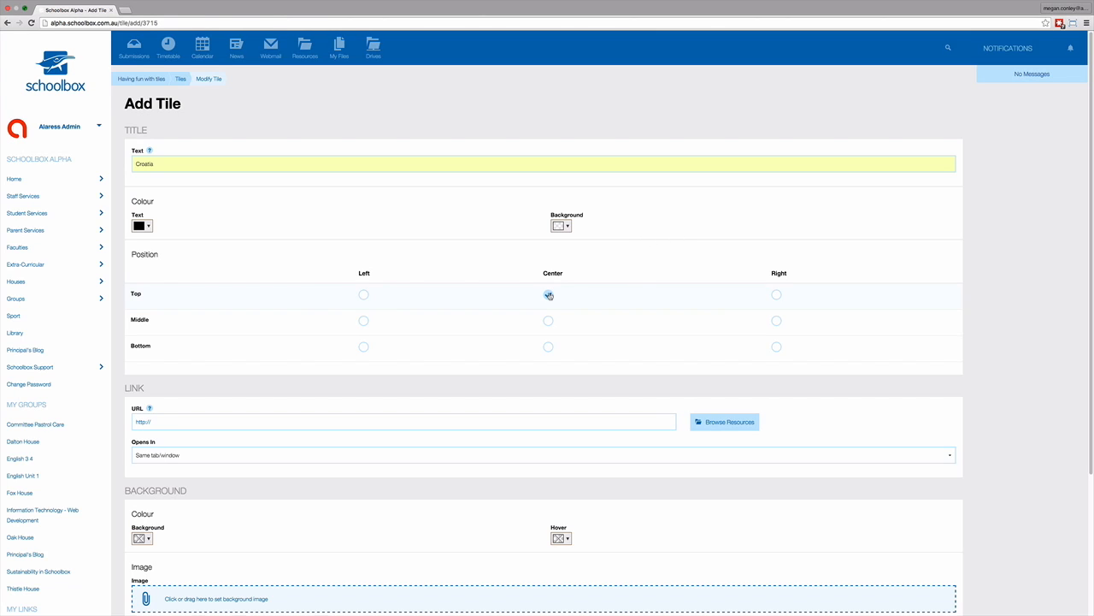
# Step: Link the Croatia tile to the Faculties > Geography folder (/homepage/30)
pyautogui.click(548, 293)
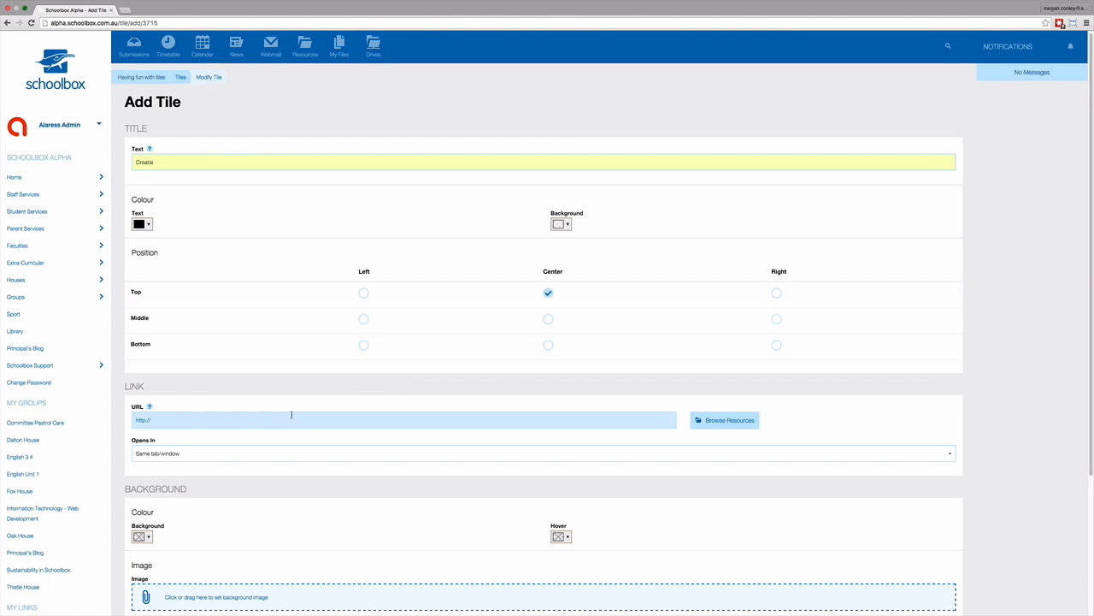
pyautogui.moveTo(312, 418)
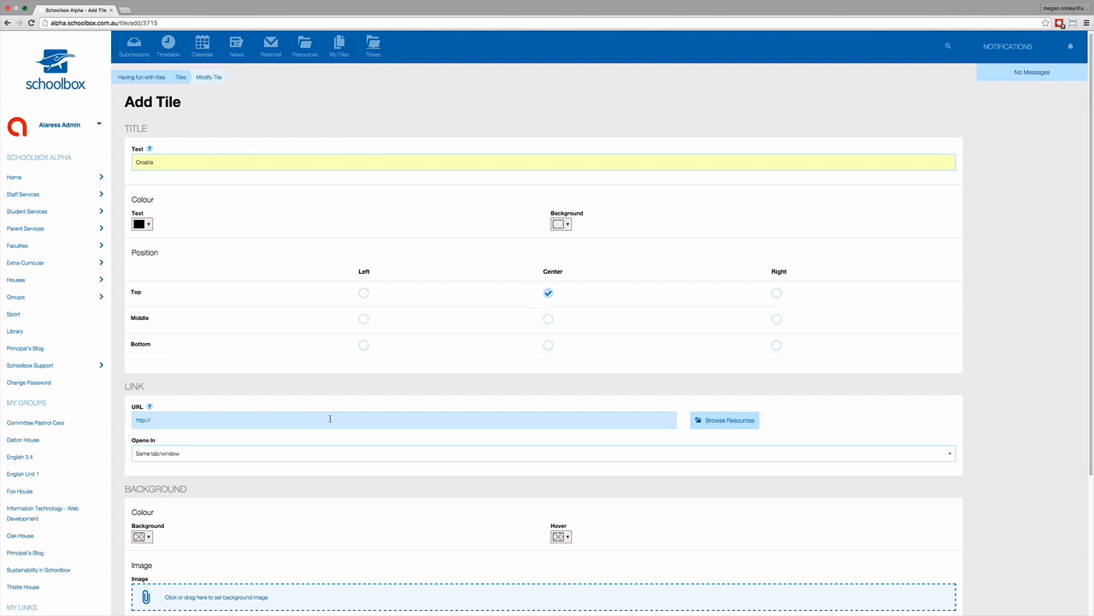
pyautogui.moveTo(511, 420)
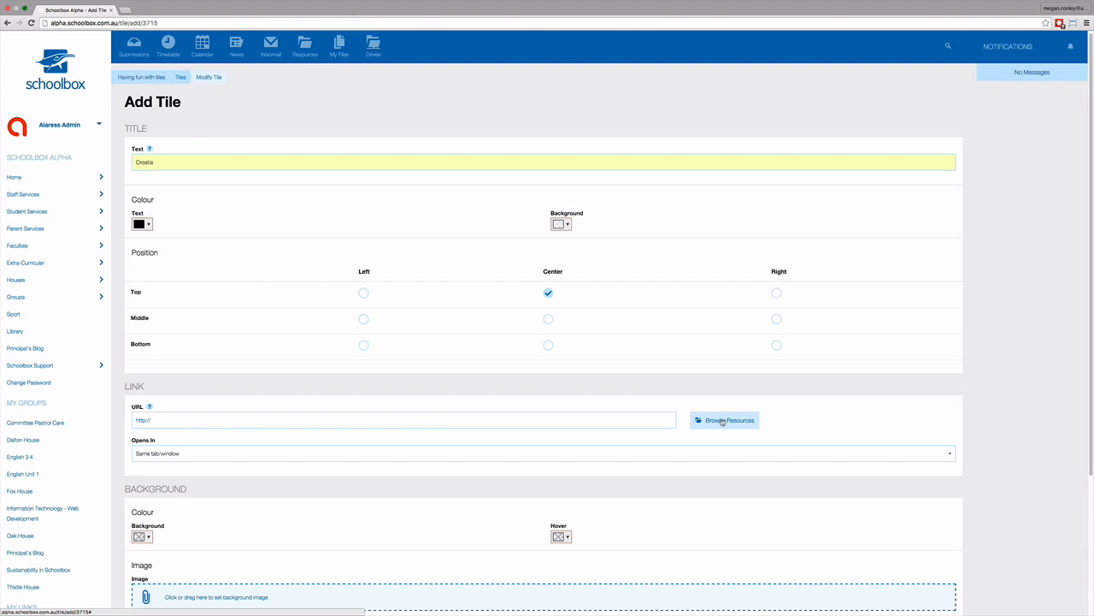
pyautogui.click(724, 420)
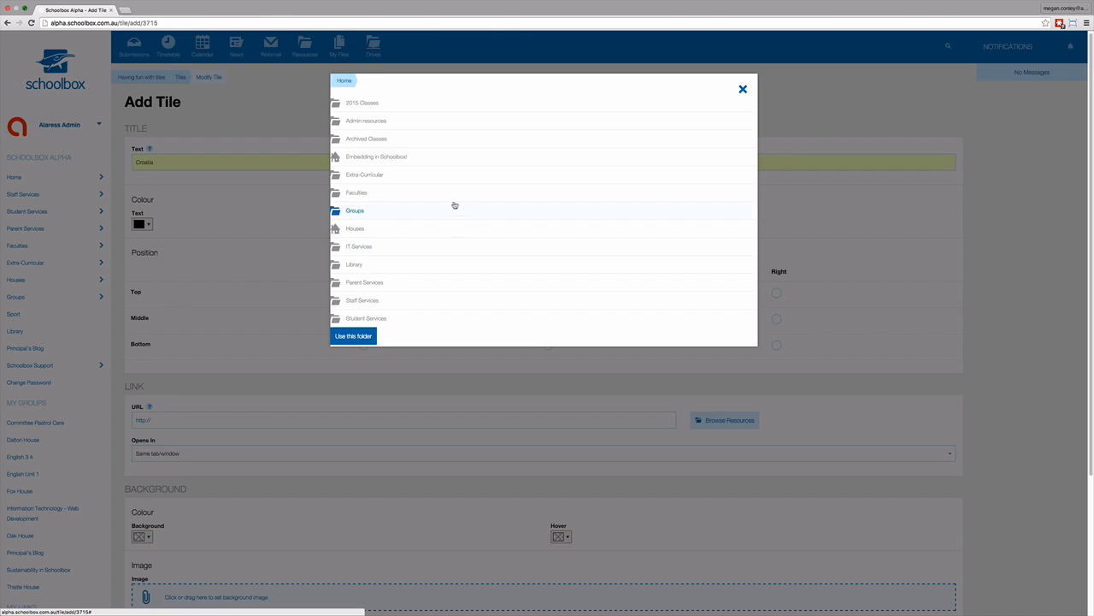
pyautogui.click(357, 193)
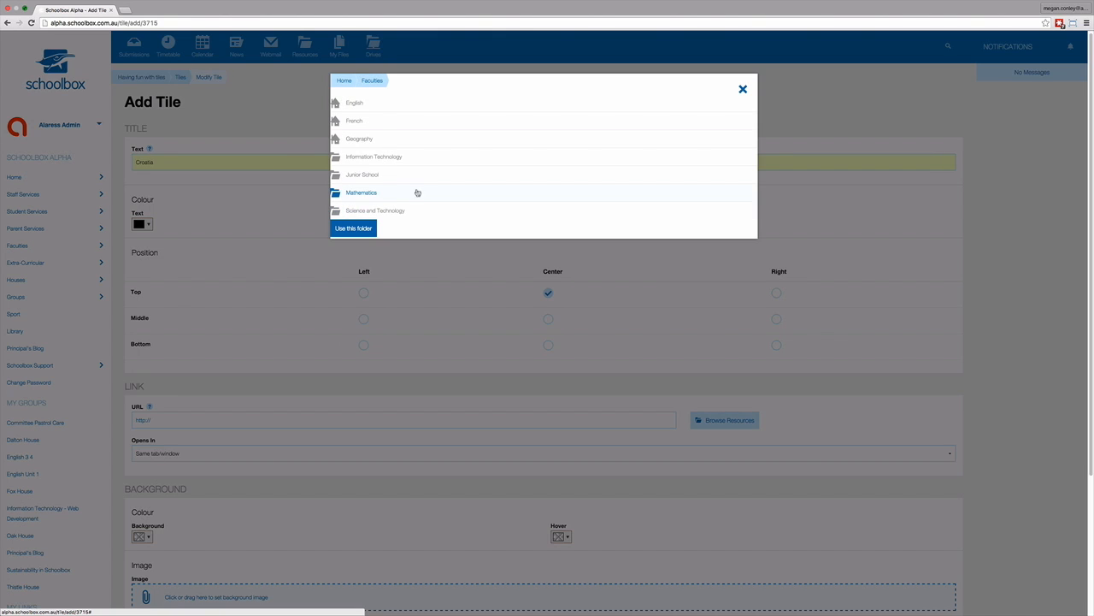
pyautogui.click(359, 139)
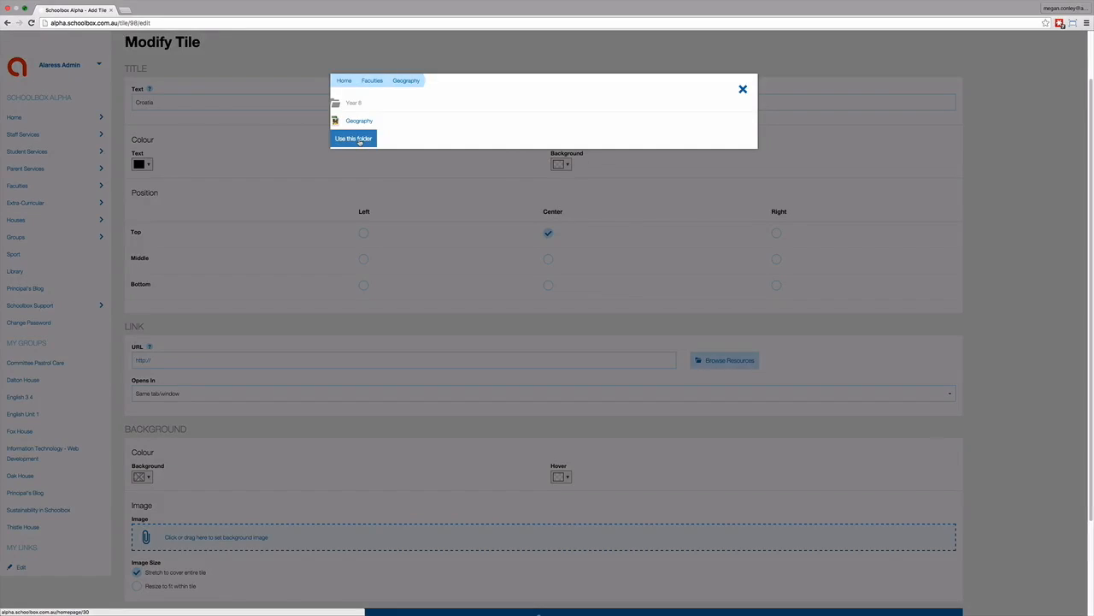
pyautogui.click(353, 138)
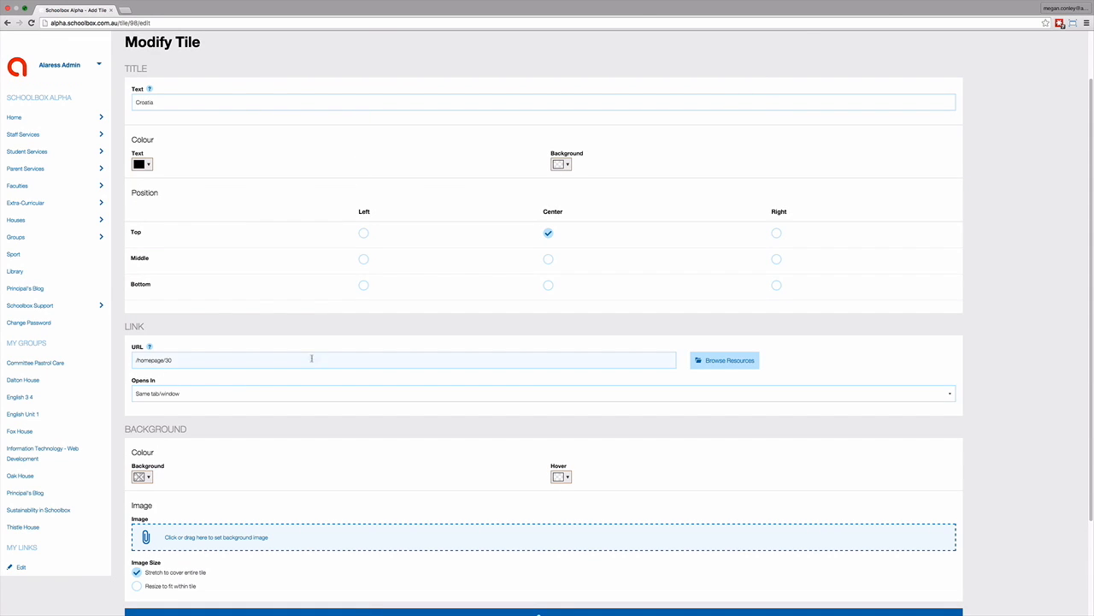
# Step: Set the Croatia tile's link to open in the same tab/window
pyautogui.click(543, 393)
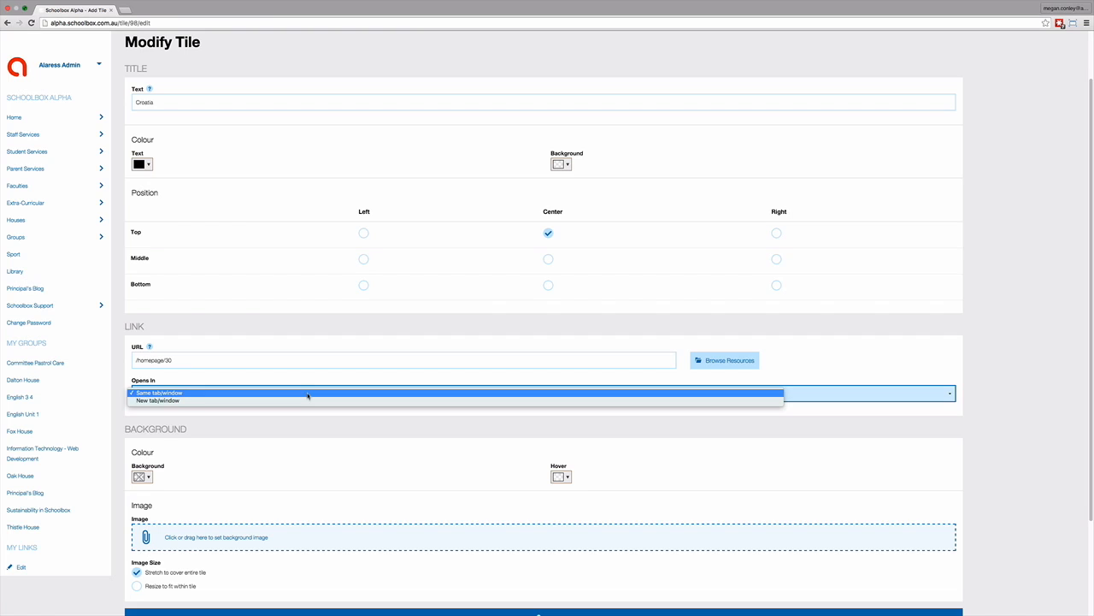
pyautogui.moveTo(303, 395)
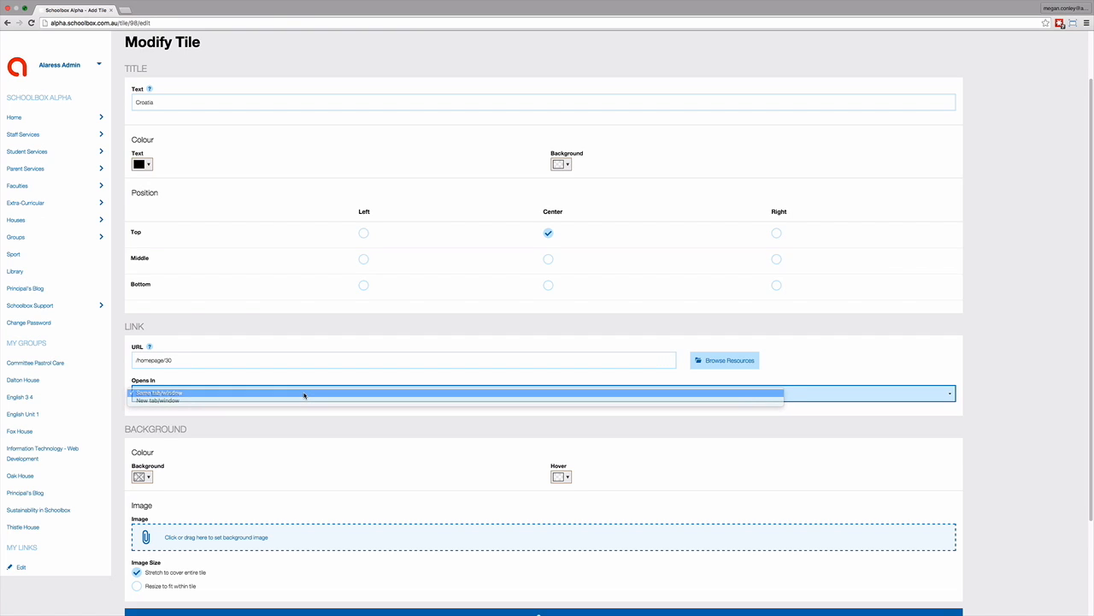
pyautogui.click(159, 393)
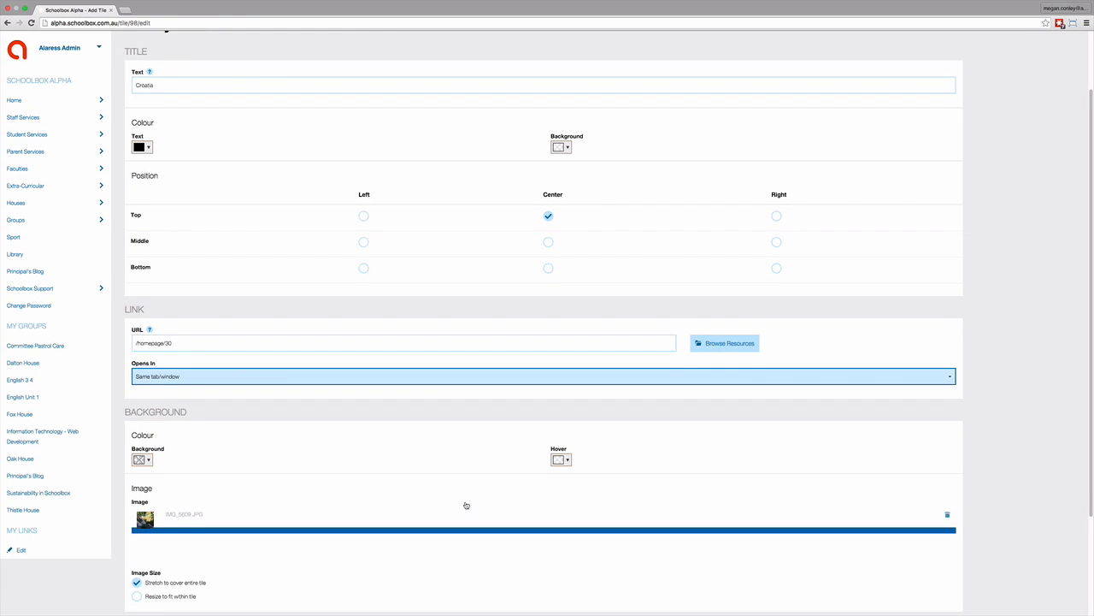
# Step: Set the Croatia background image to stretch across the entire tile
pyautogui.scroll(-3)
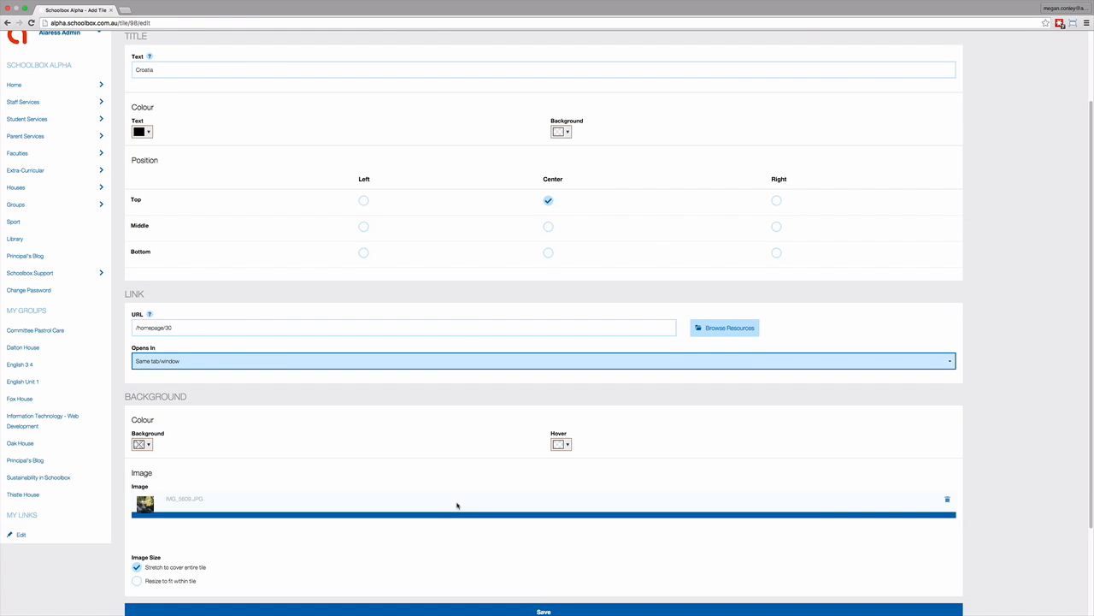
pyautogui.scroll(-3)
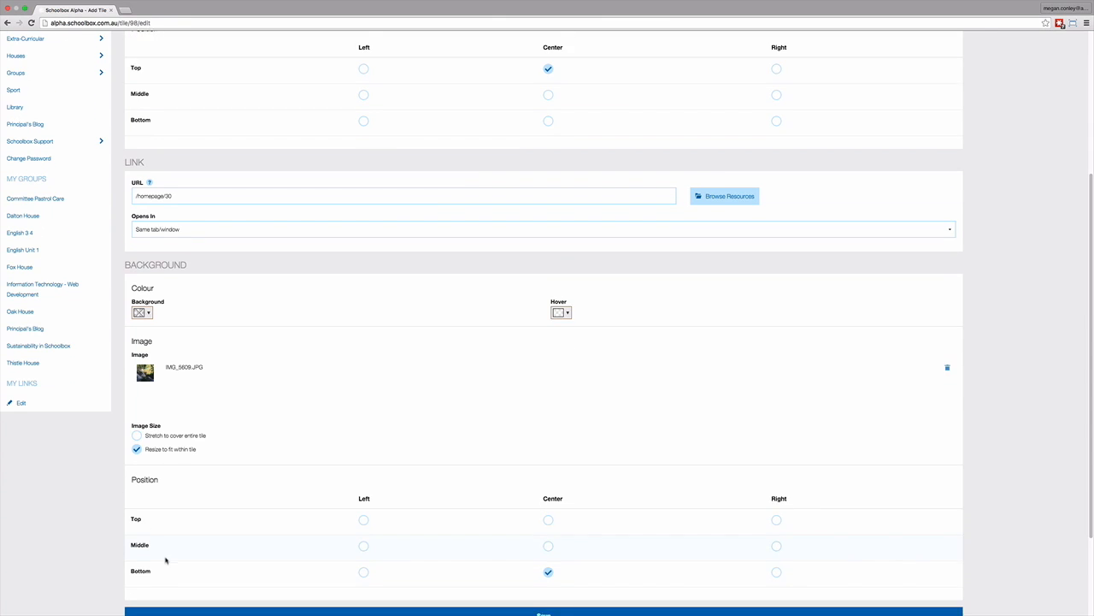
pyautogui.scroll(-3)
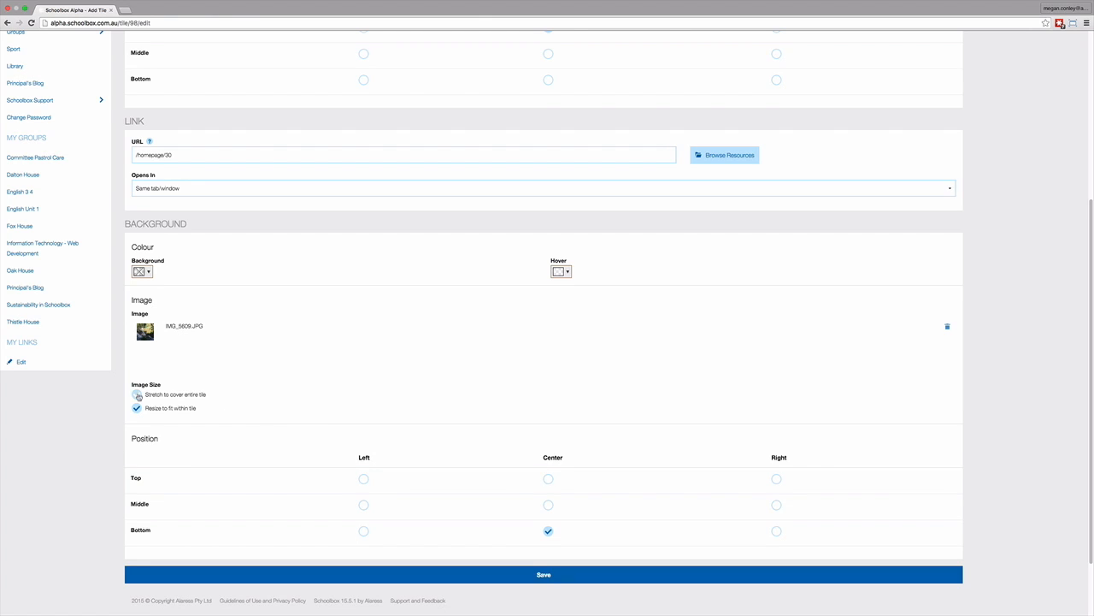
pyautogui.click(137, 394)
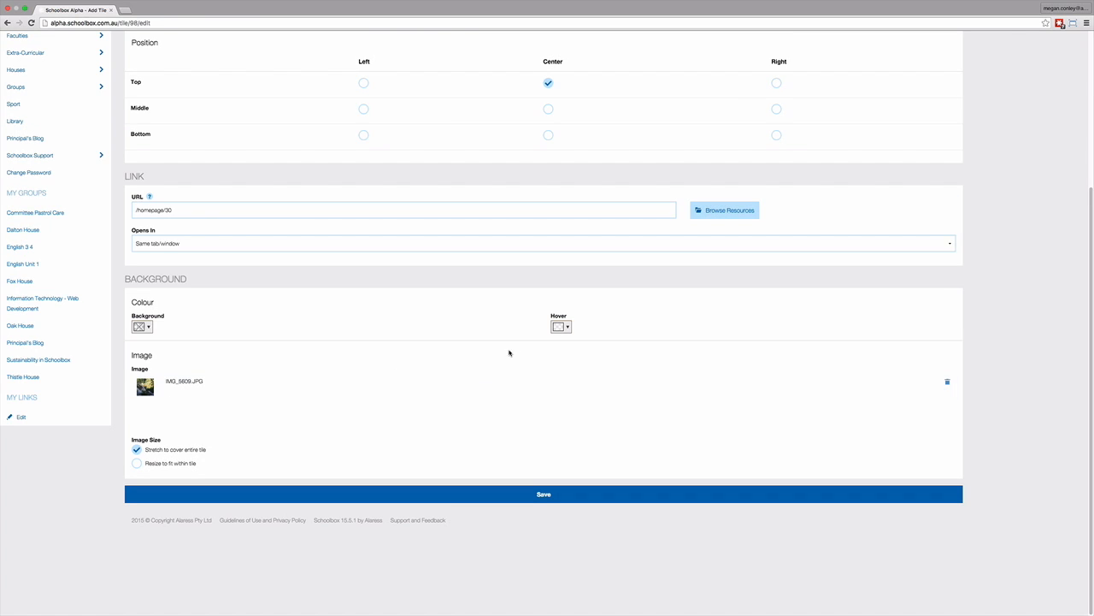
# Step: Open the hover colour choices for the Croatia tile's background
pyautogui.click(560, 327)
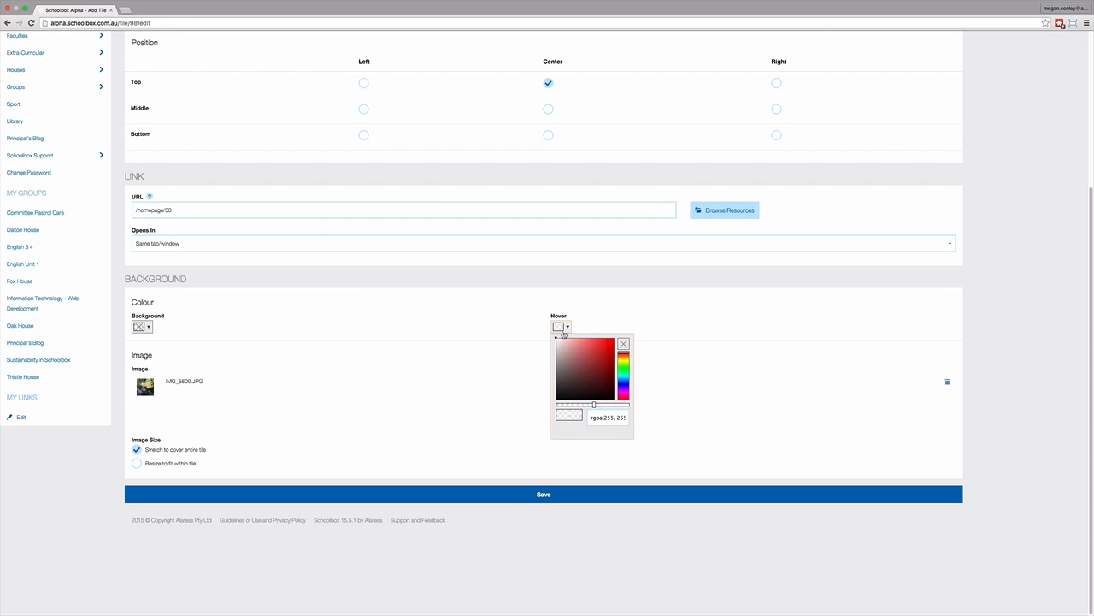
pyautogui.moveTo(562, 338)
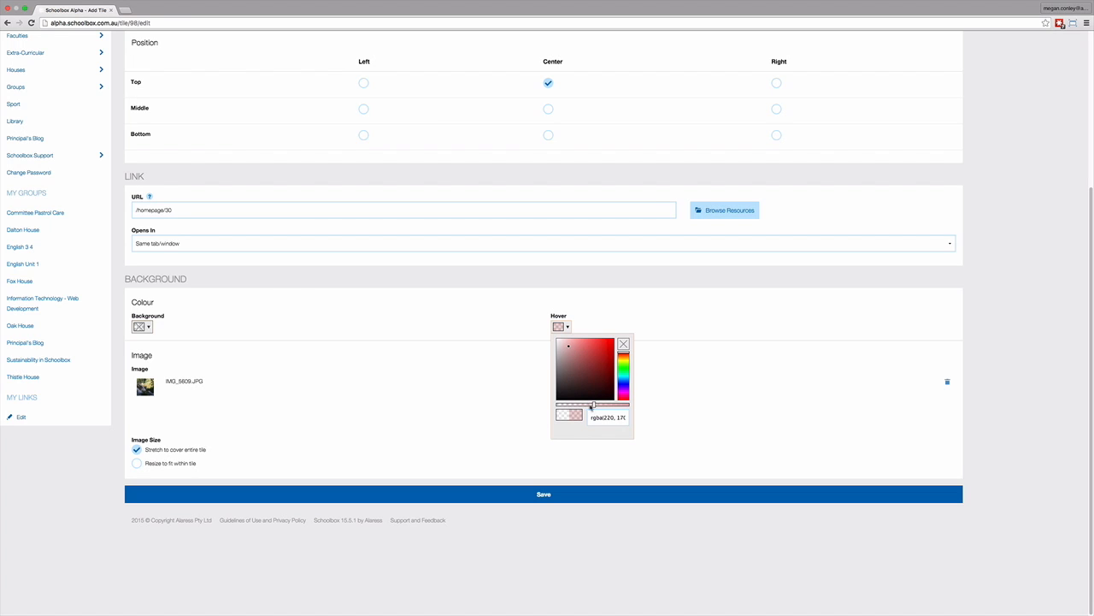
pyautogui.moveTo(585, 434)
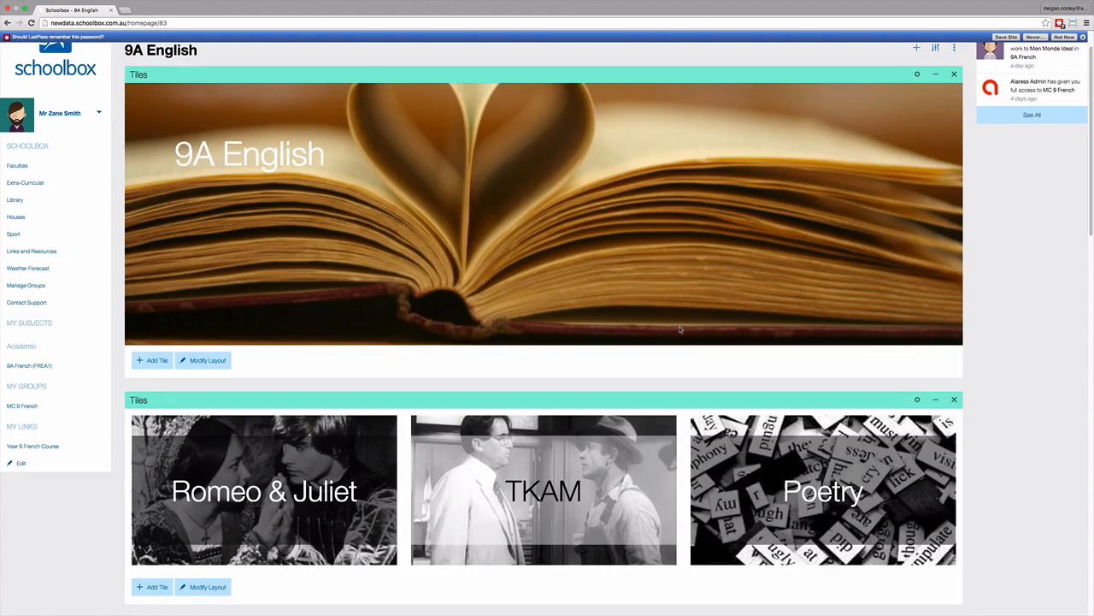
pyautogui.moveTo(663, 330)
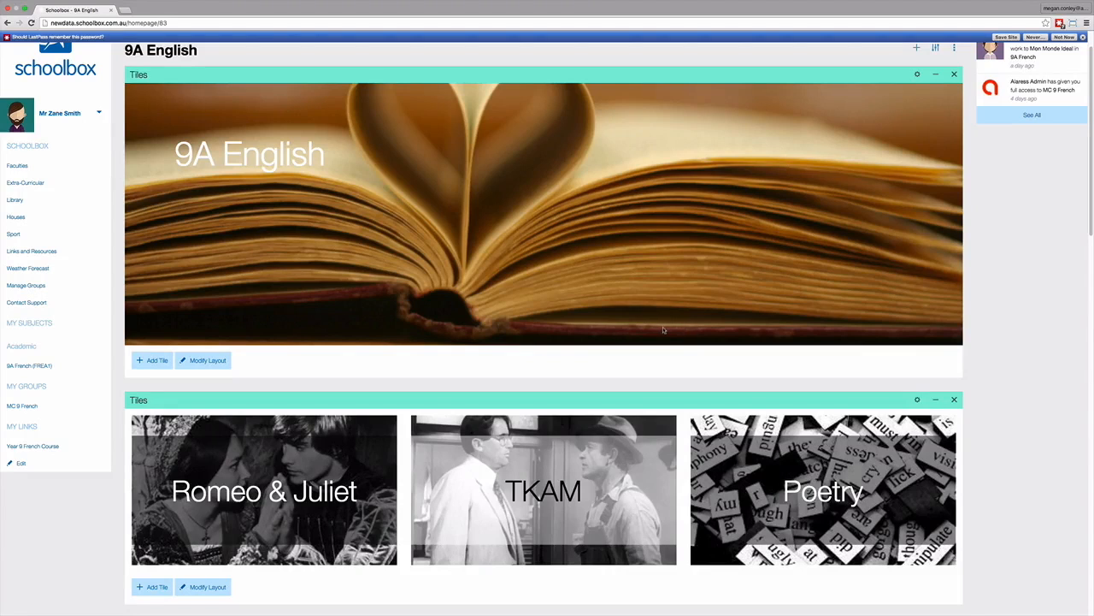
pyautogui.moveTo(332, 453)
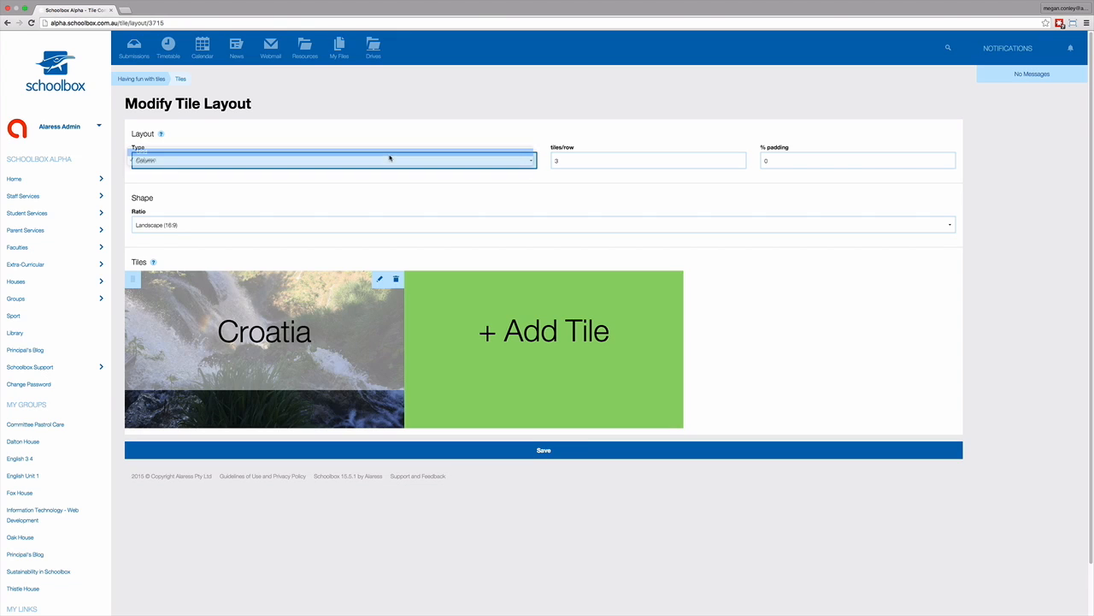
# Step: Make the tile layout a 200 px grid with 5 px padding, previewed in a narrower window
pyautogui.click(333, 160)
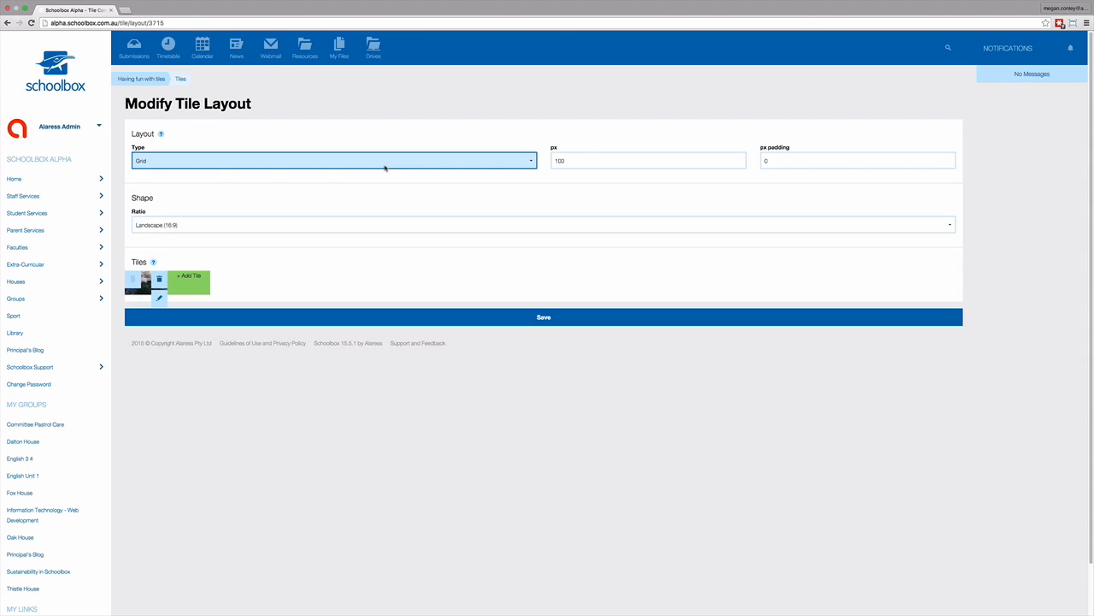
pyautogui.click(648, 161)
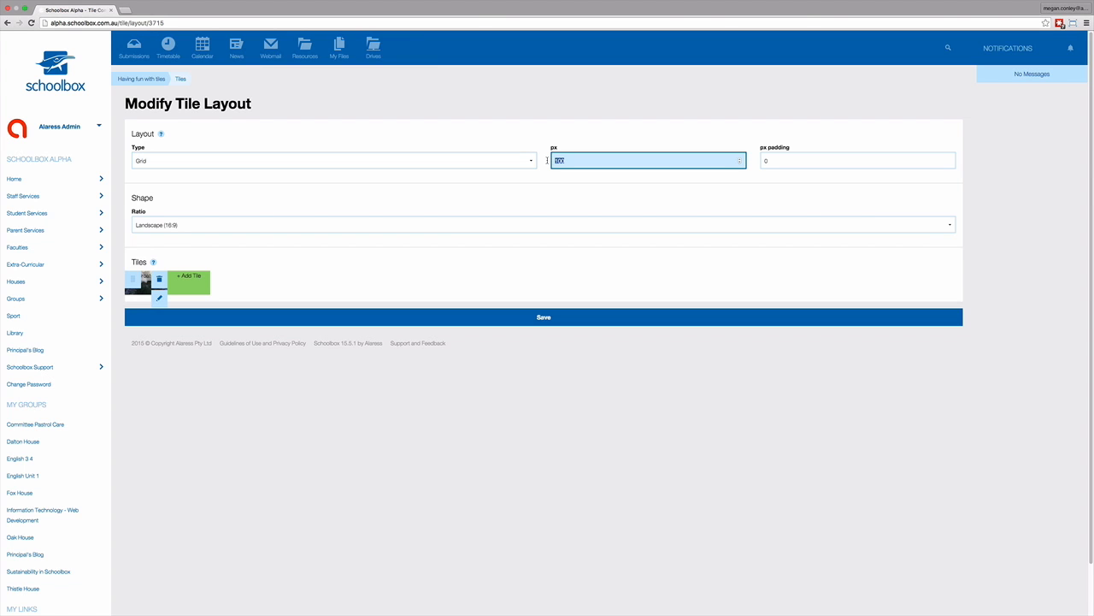
pyautogui.write('200')
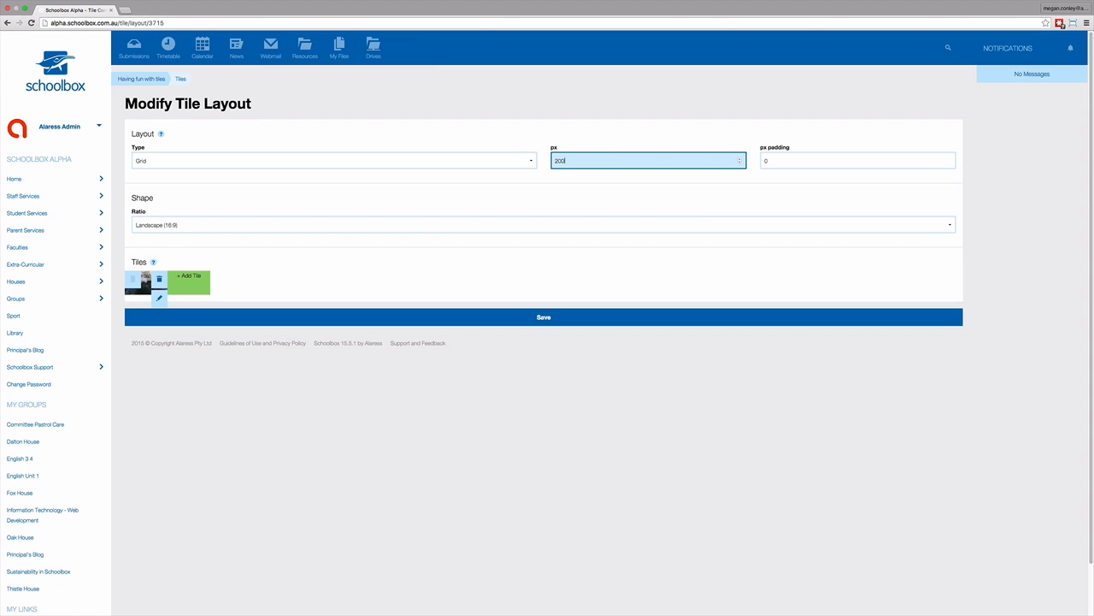
pyautogui.click(543, 316)
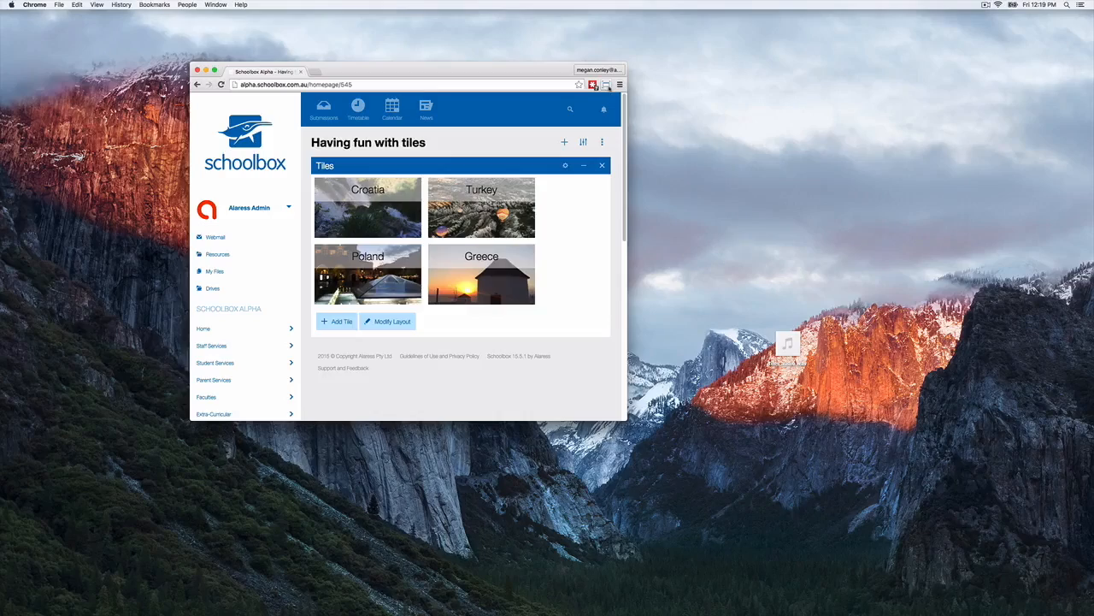
pyautogui.moveTo(628, 256); pyautogui.dragTo(394, 257)
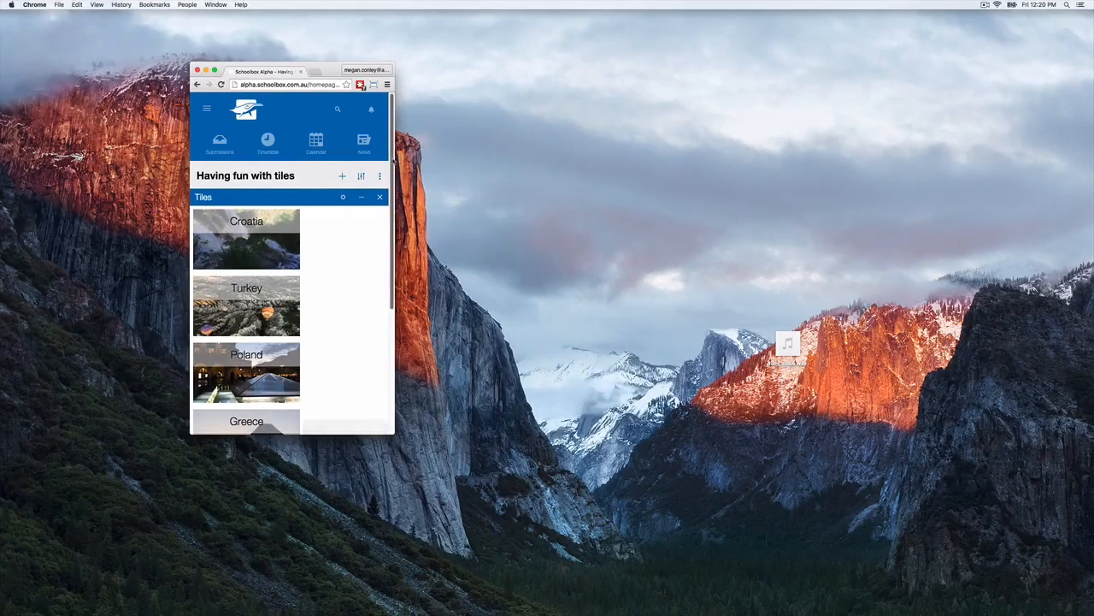
pyautogui.scroll(-3)
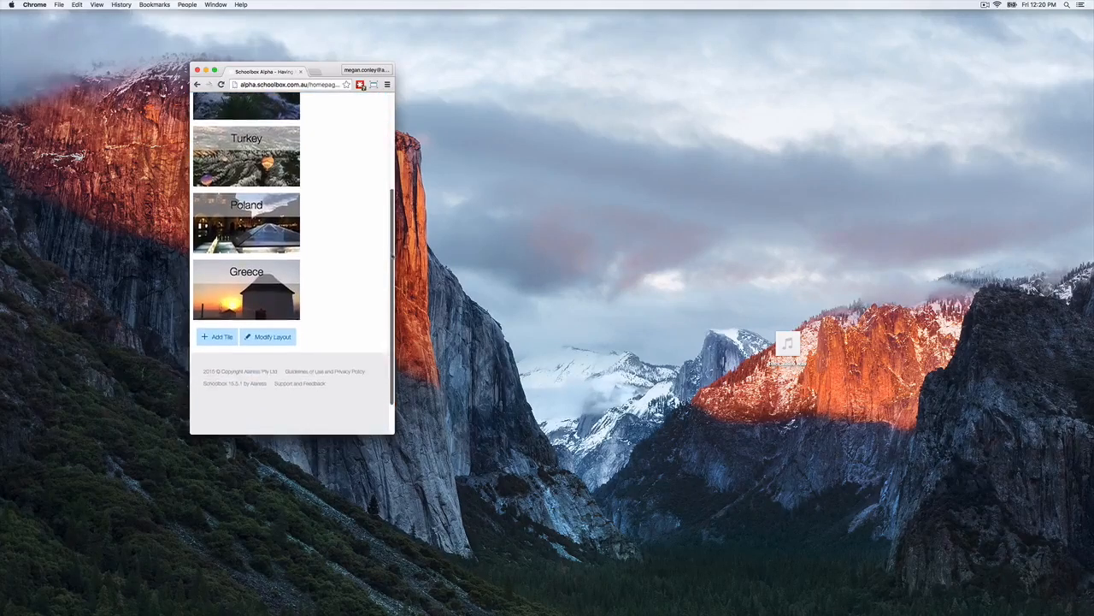
pyautogui.click(269, 336)
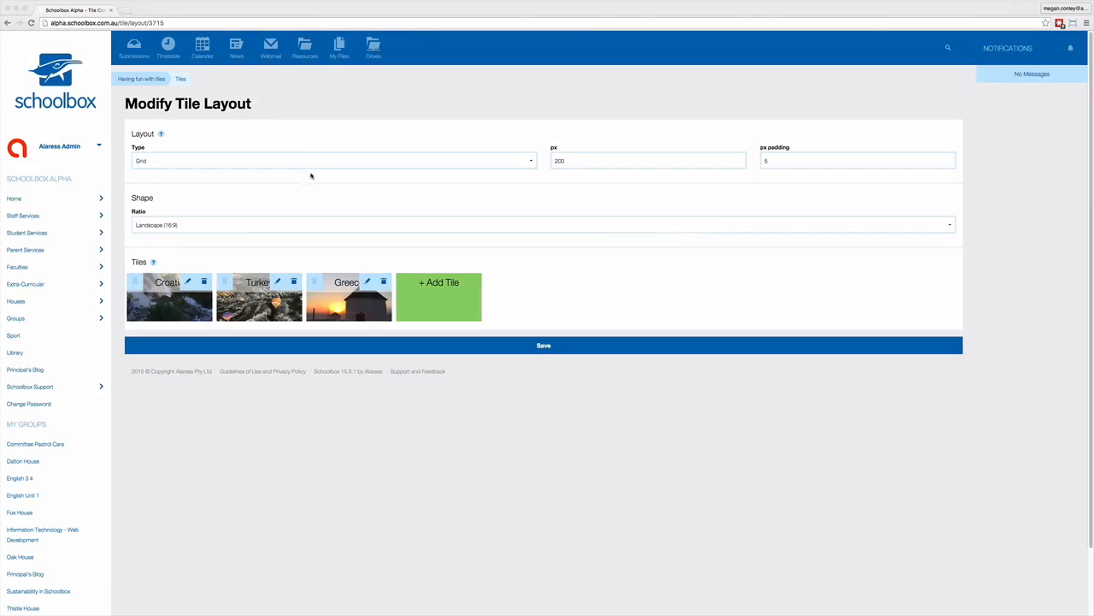
# Step: Change the layout to columns with 3 tiles per row and 2% padding, and save
pyautogui.click(332, 161)
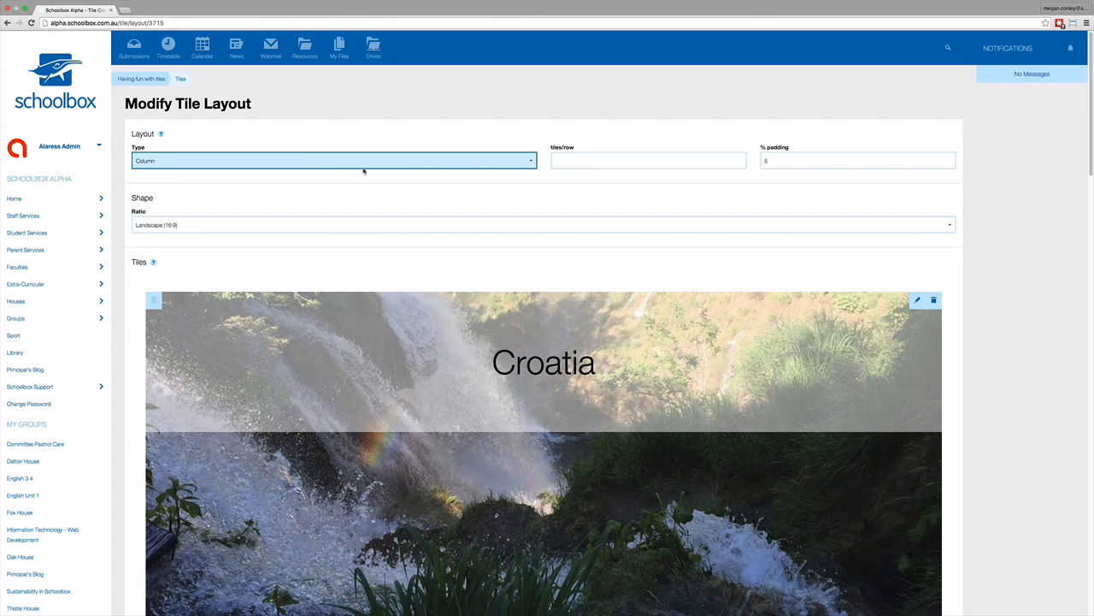
pyautogui.click(648, 161)
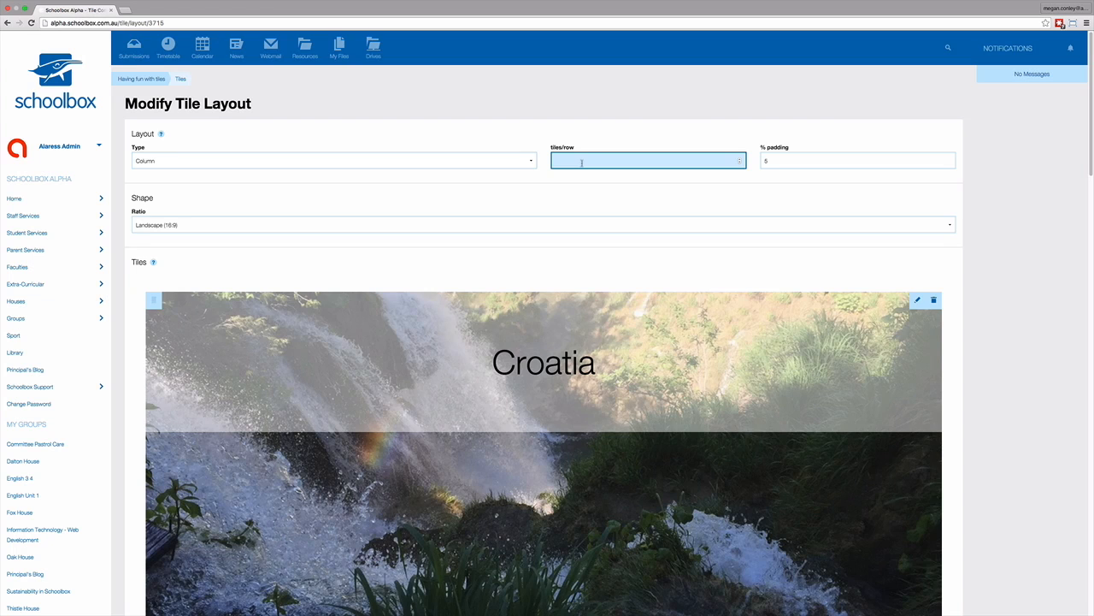
pyautogui.write('3')
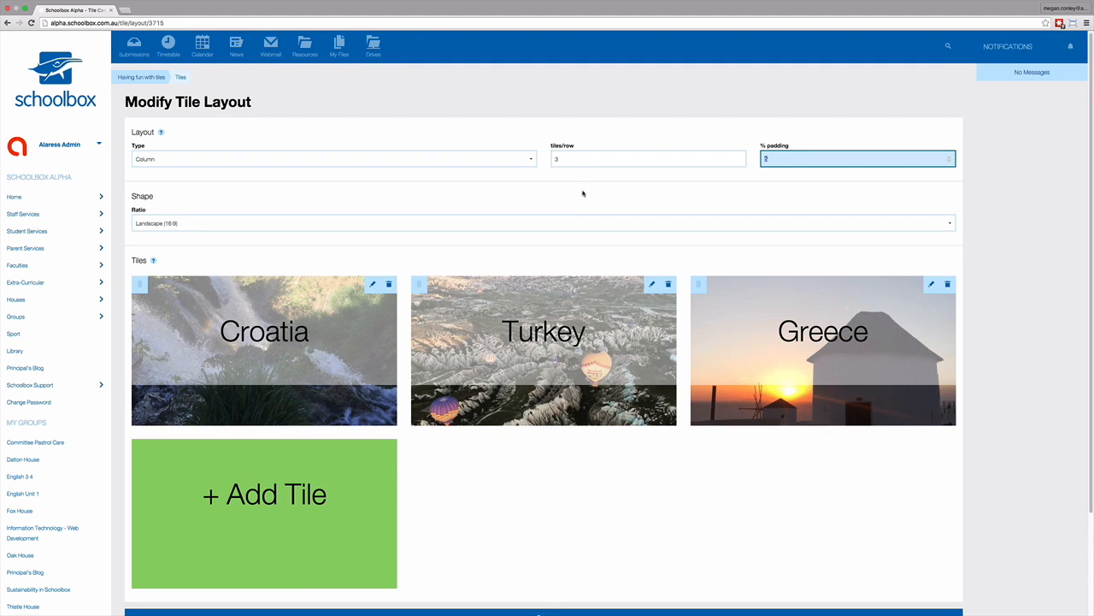
pyautogui.scroll(-3)
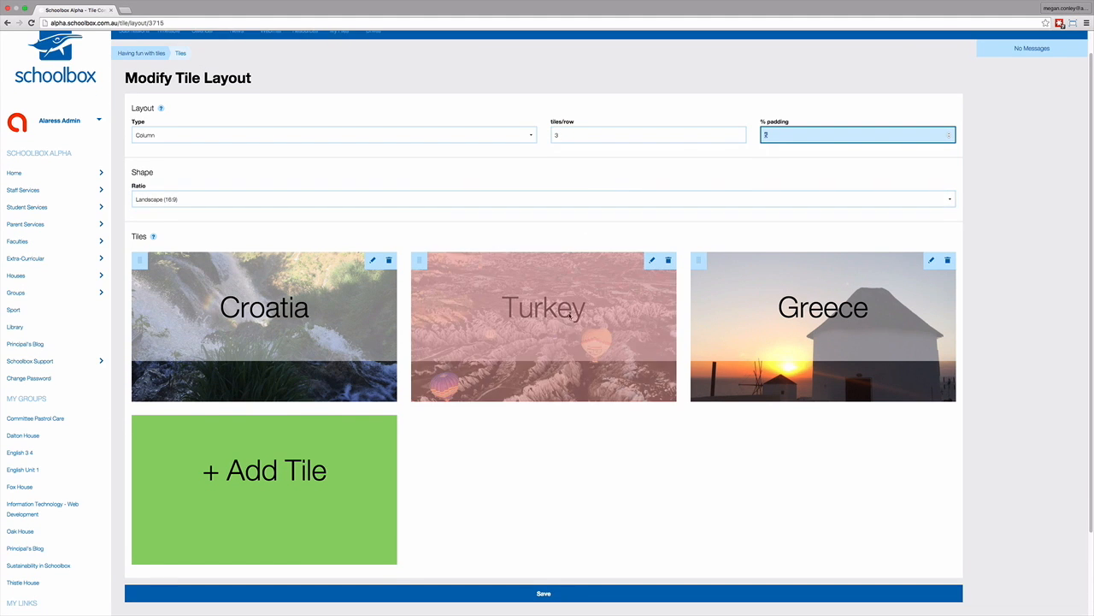
pyautogui.moveTo(563, 595)
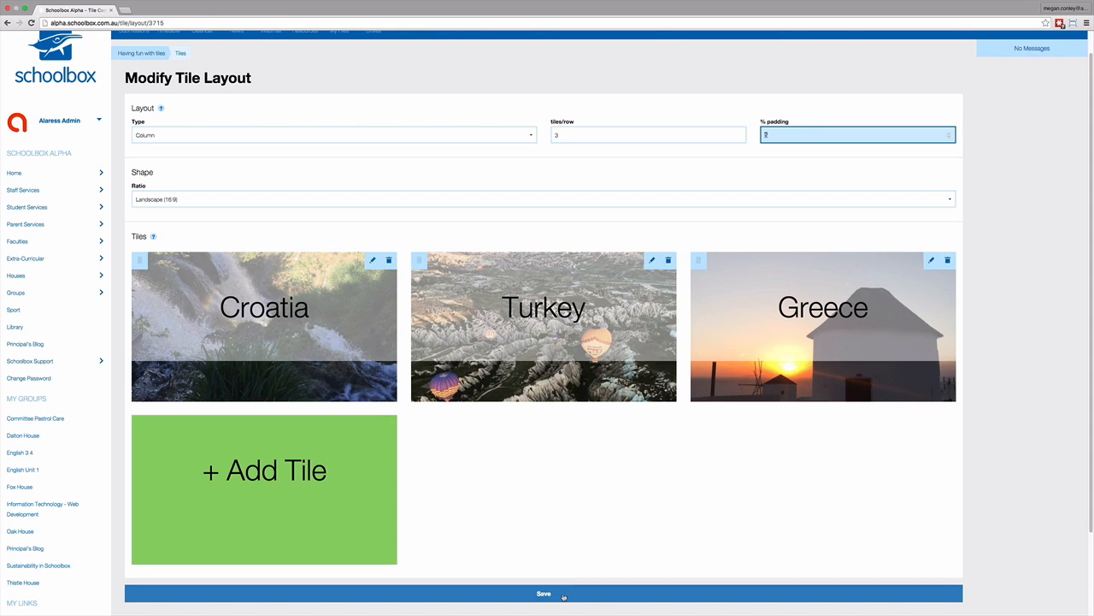
pyautogui.click(544, 592)
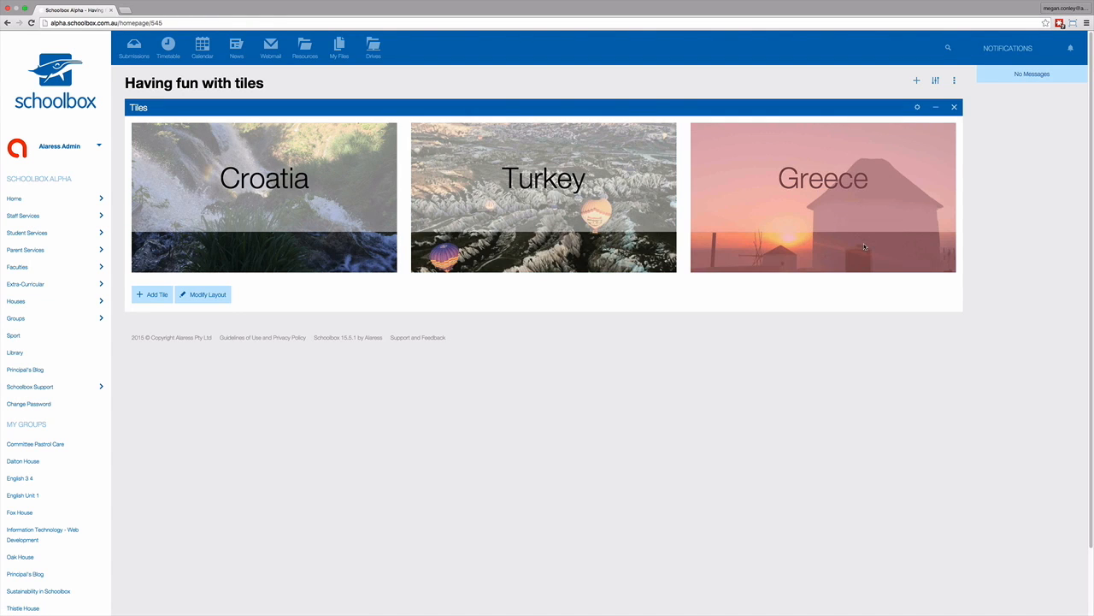
pyautogui.moveTo(981, 160)
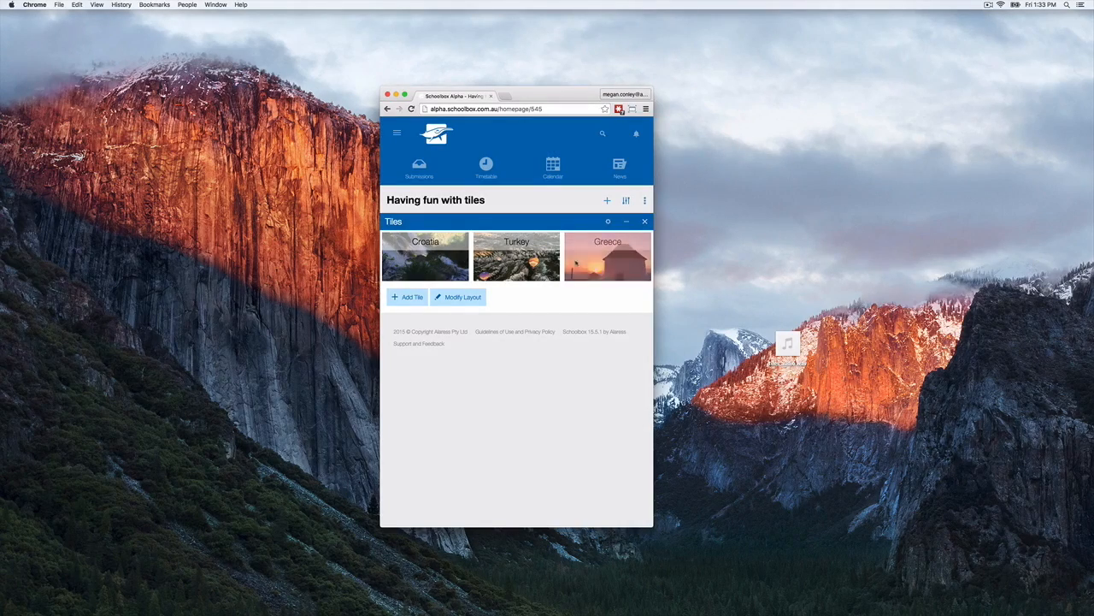
# Step: Reopen the tile layout editor showing the 200 px grid, 5 px padding and ratio choices
pyautogui.click(459, 296)
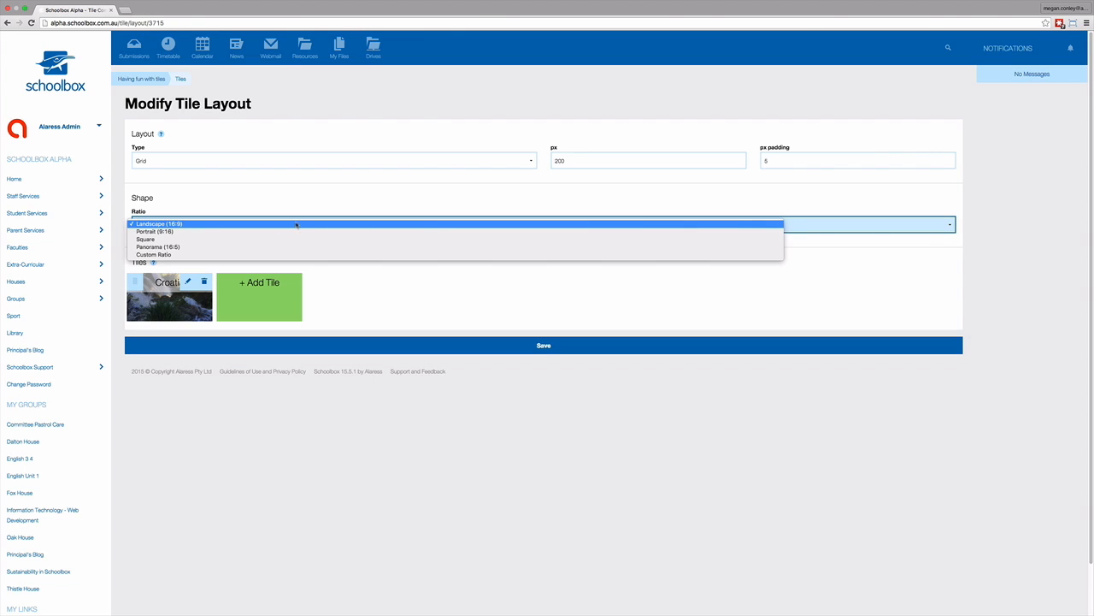
pyautogui.moveTo(158, 223)
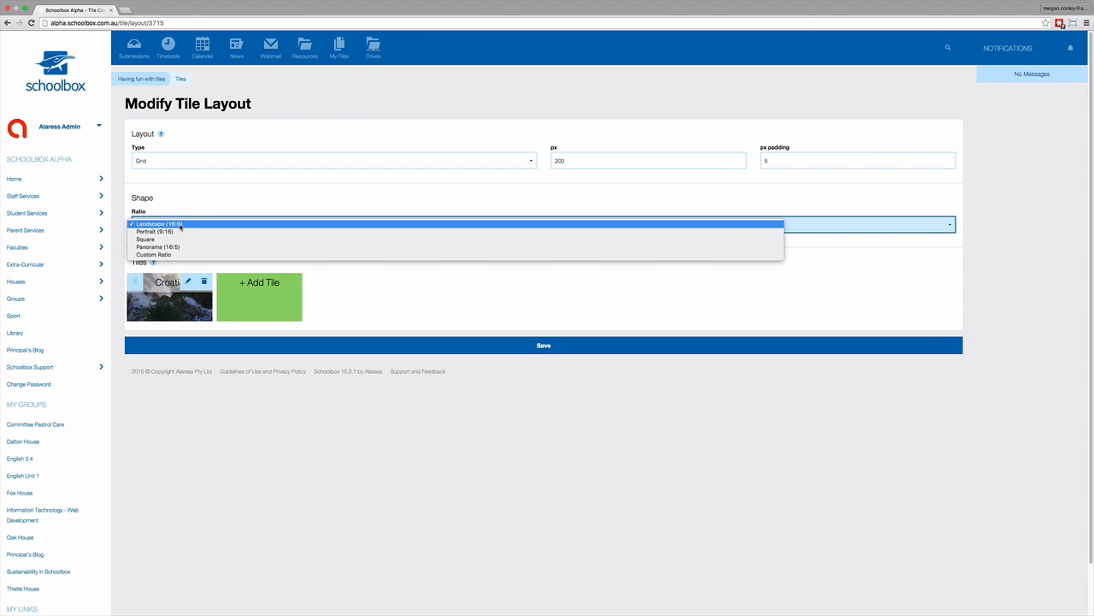
pyautogui.moveTo(158, 247)
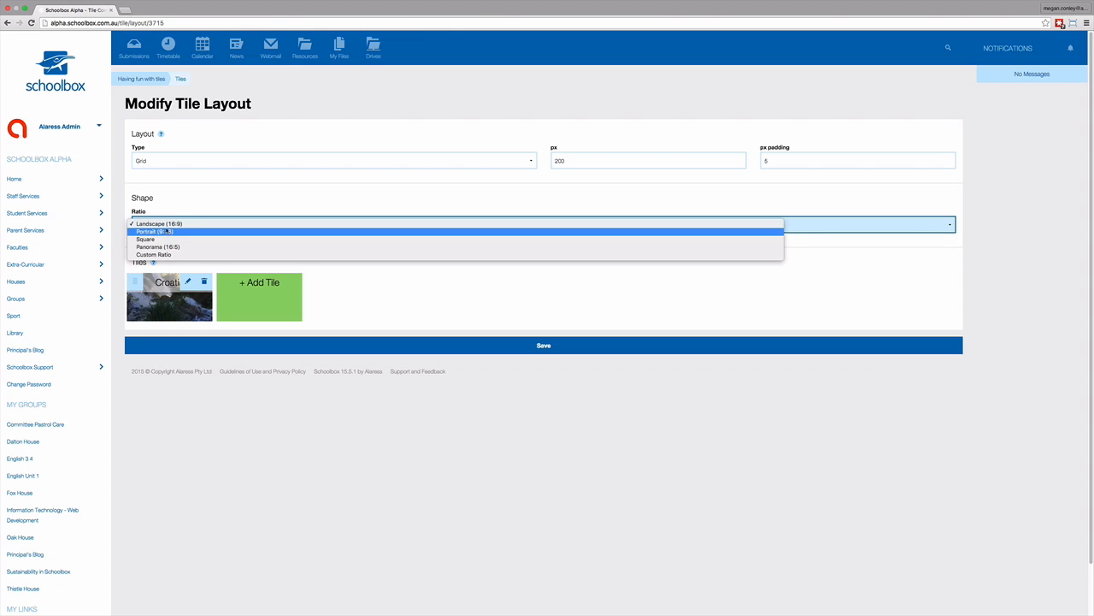
pyautogui.click(158, 223)
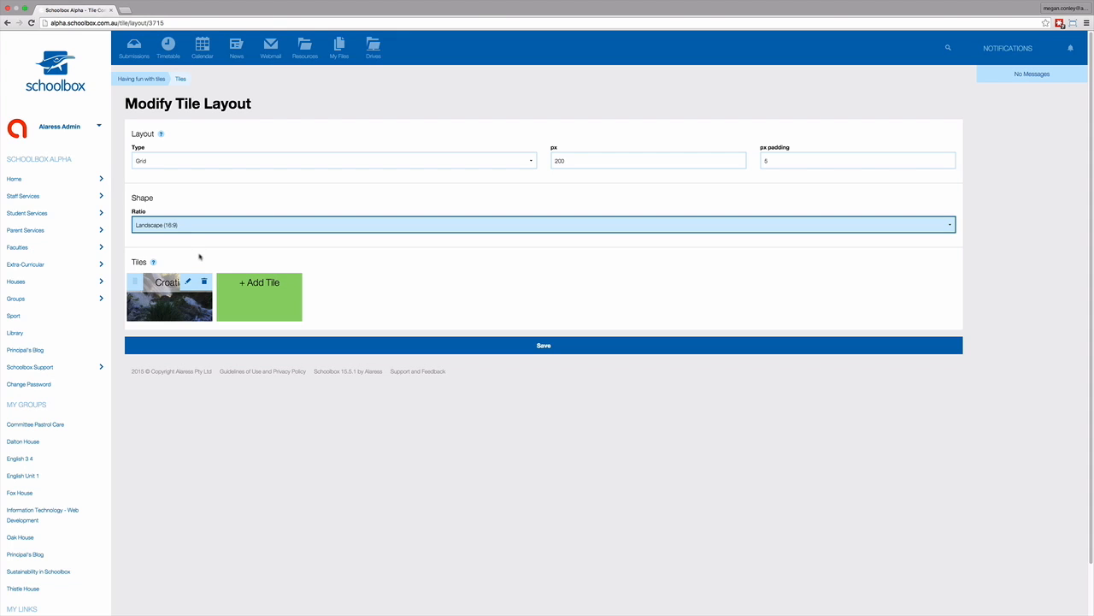
pyautogui.moveTo(205, 261)
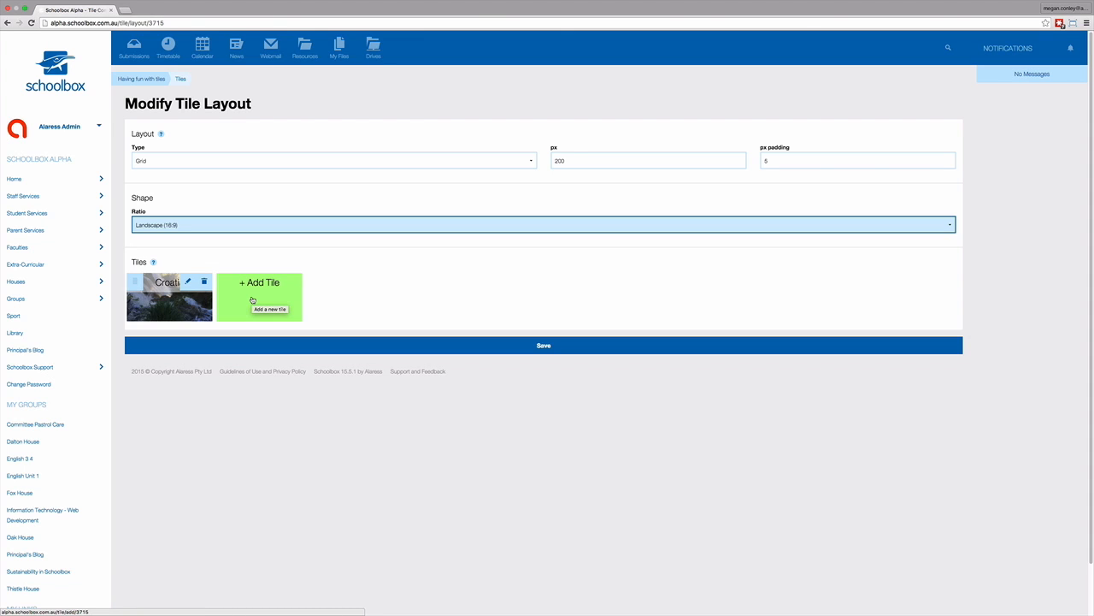
pyautogui.moveTo(306, 329)
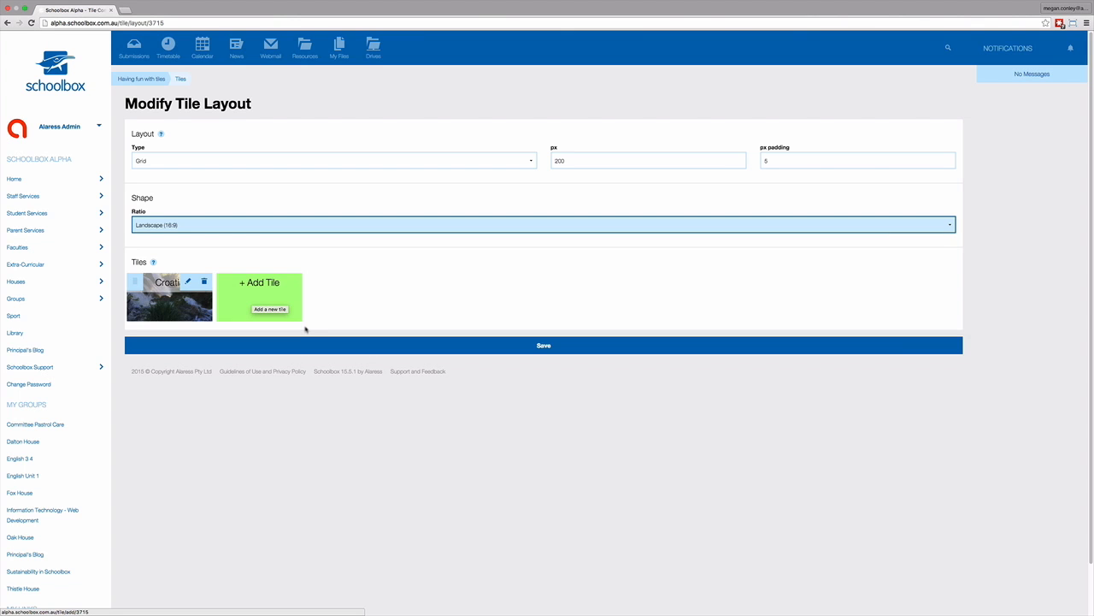
# Step: Save the landscape 16:9 grid layout and return to the page showing the Croatia tile
pyautogui.click(543, 345)
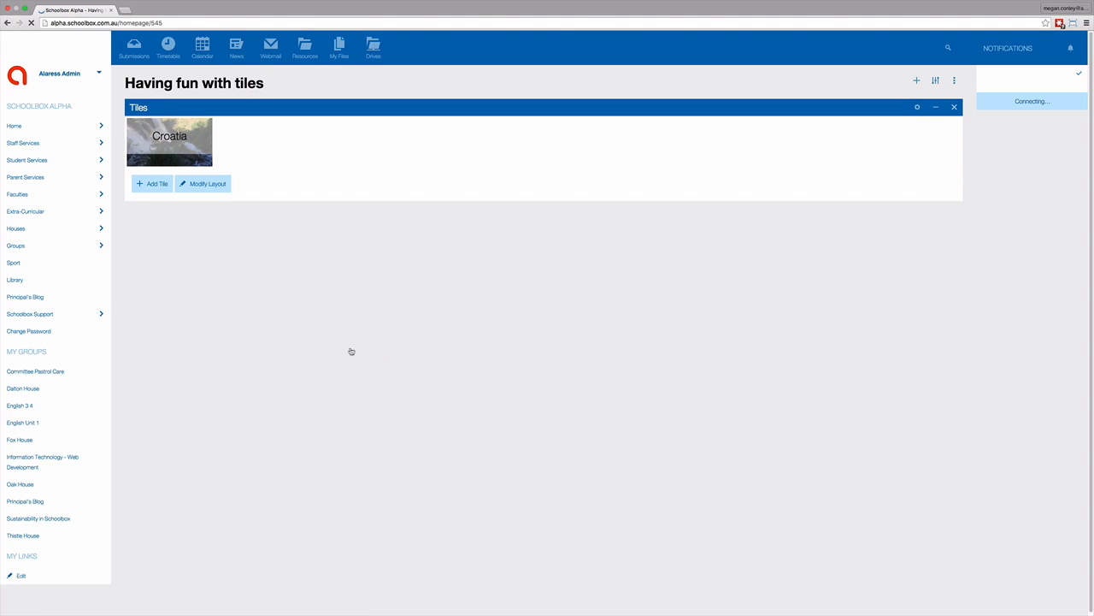